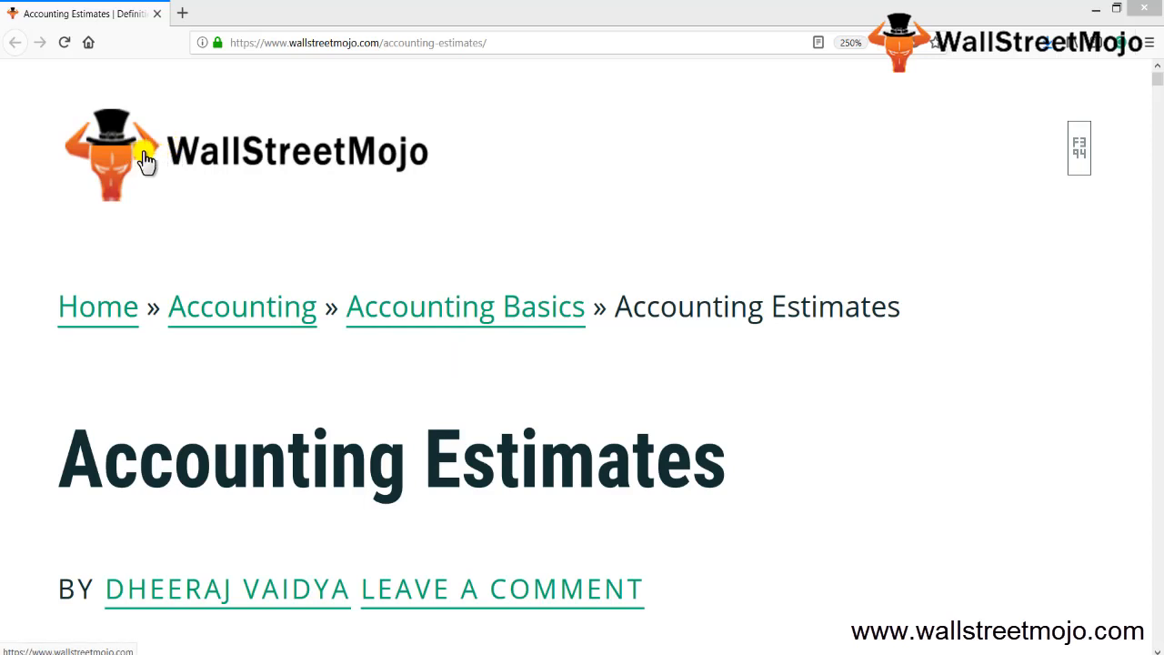
pyautogui.moveTo(397, 155)
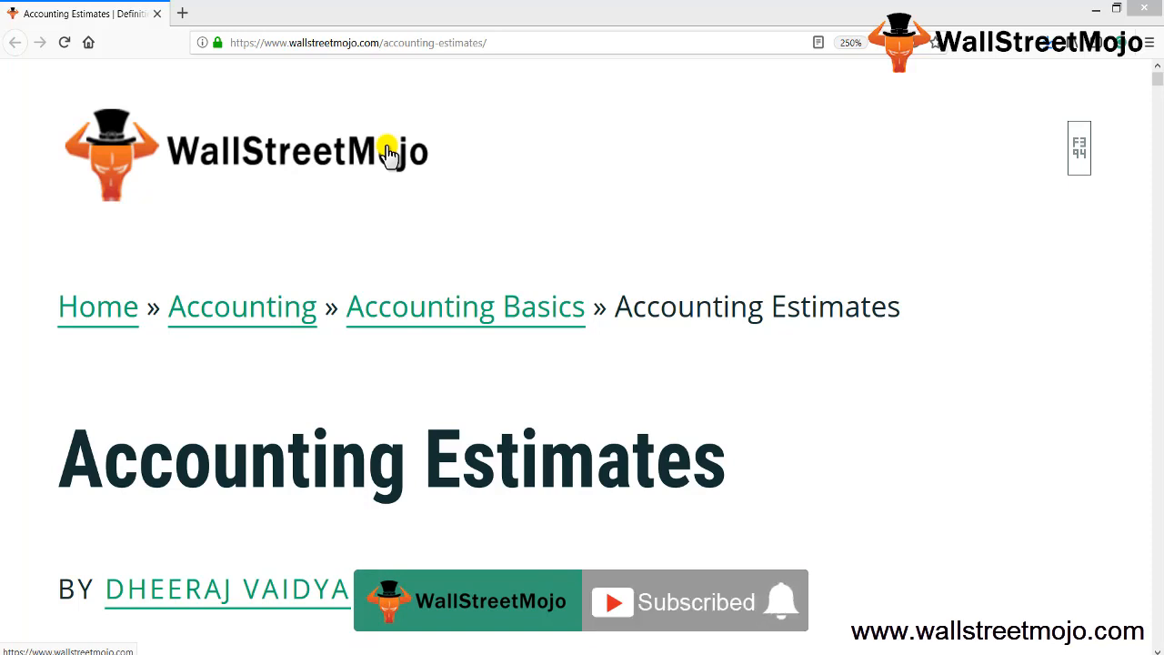
pyautogui.moveTo(378, 255)
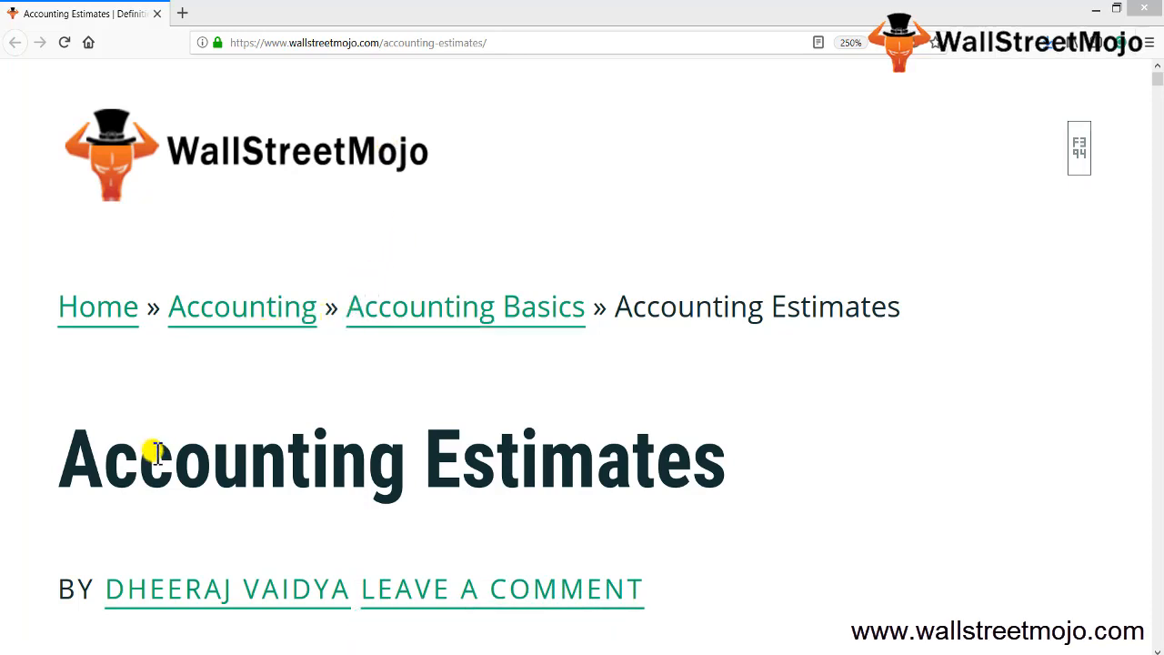
# Highlight the Accounting Estimates article title in the source.
pyautogui.moveTo(105, 459); pyautogui.dragTo(619, 459)
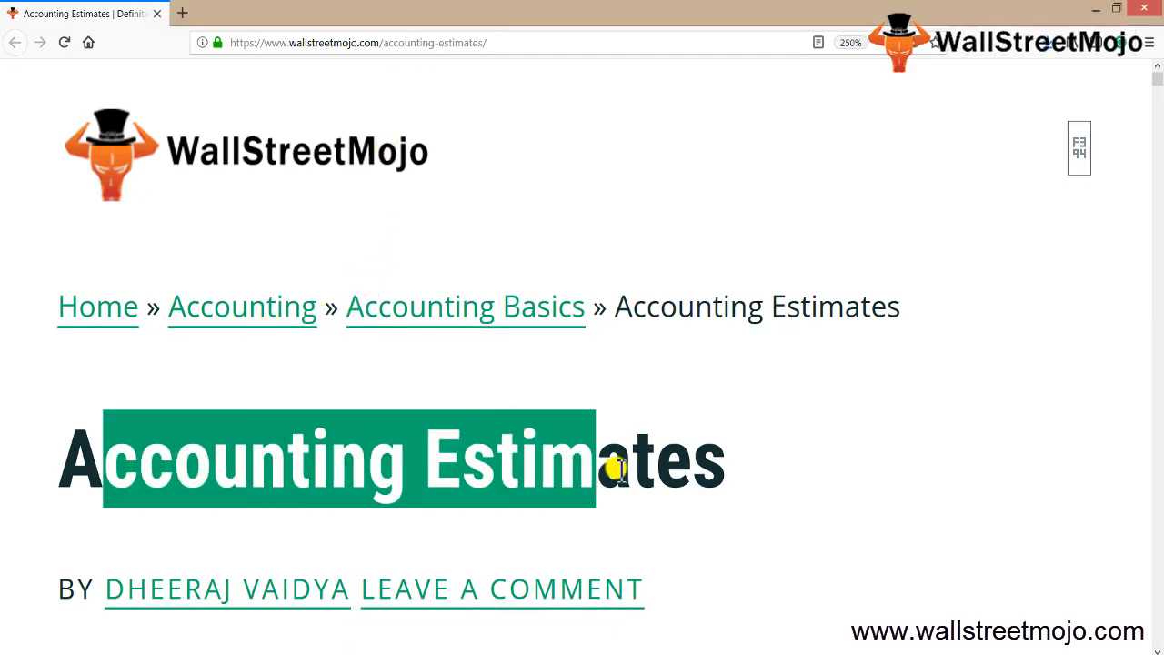
pyautogui.moveTo(615, 470); pyautogui.dragTo(706, 470)
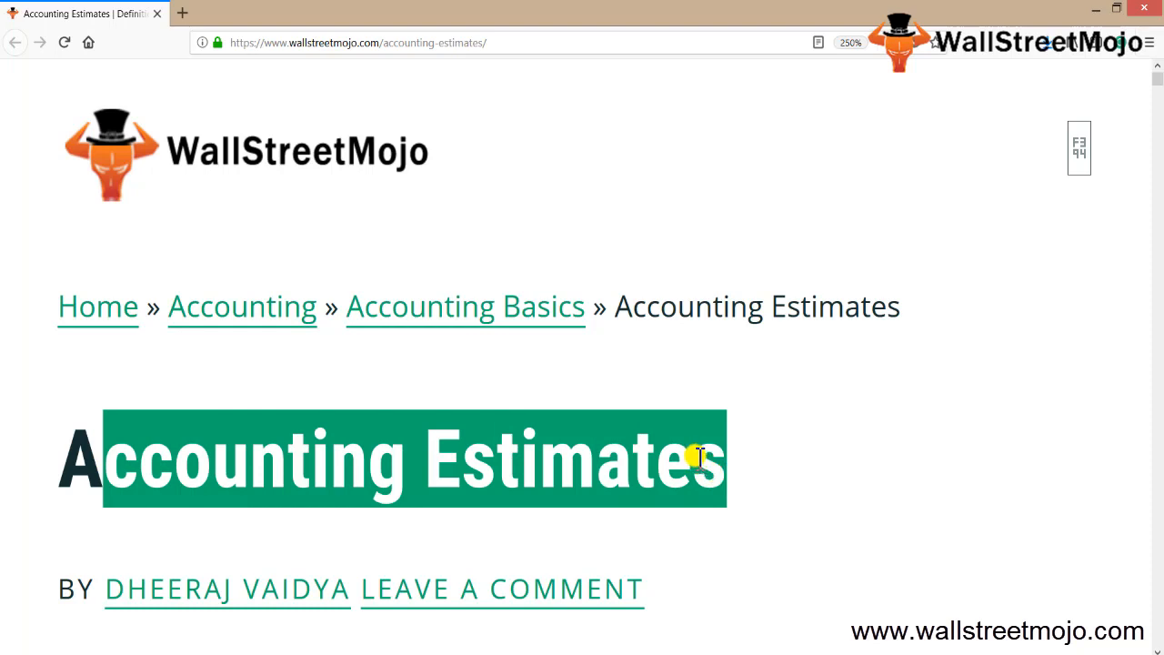
pyautogui.moveTo(419, 453)
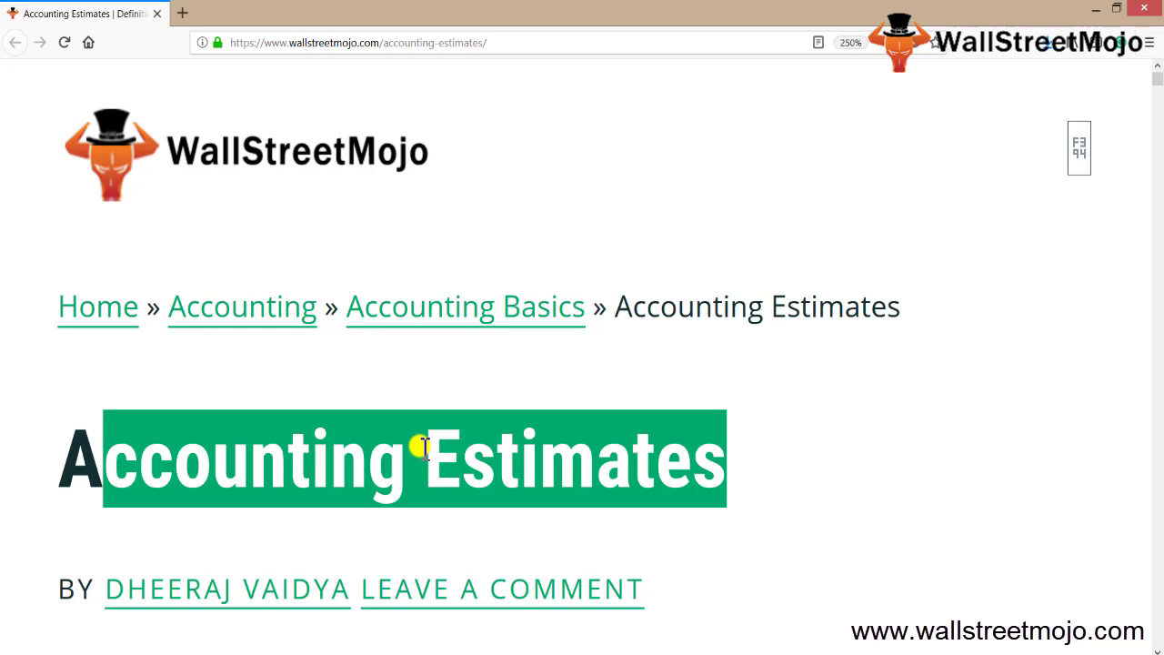
pyautogui.moveTo(433, 646)
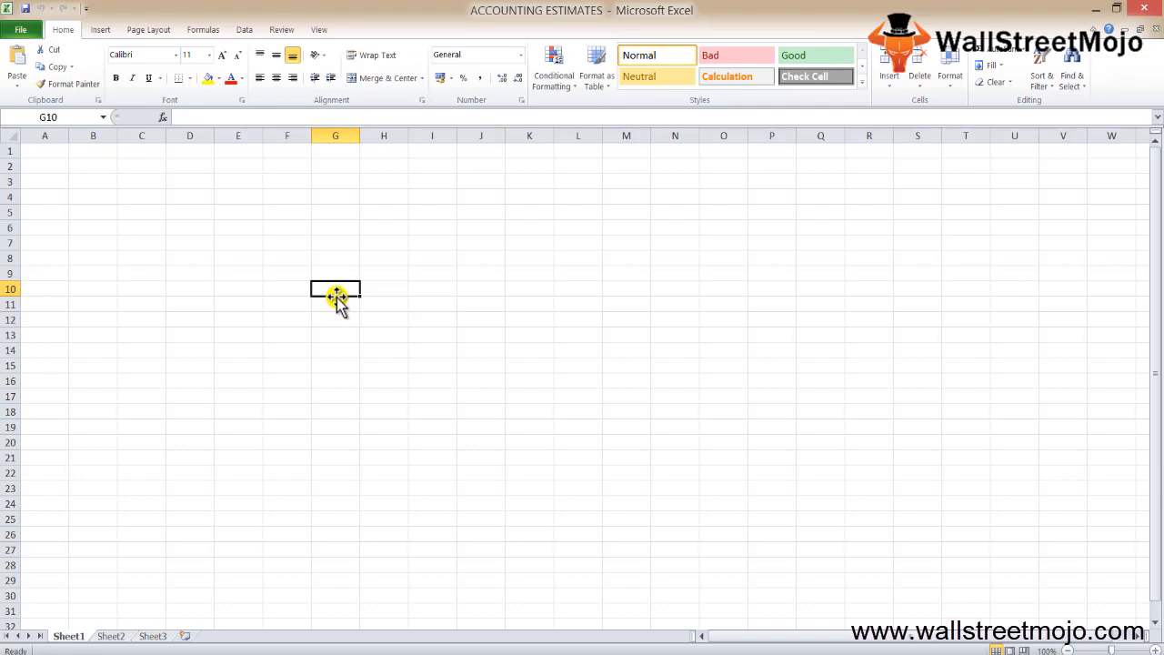
# Enter the notes 'Measured' in G10 and 'accounts' in G11.
pyautogui.write('Measured')
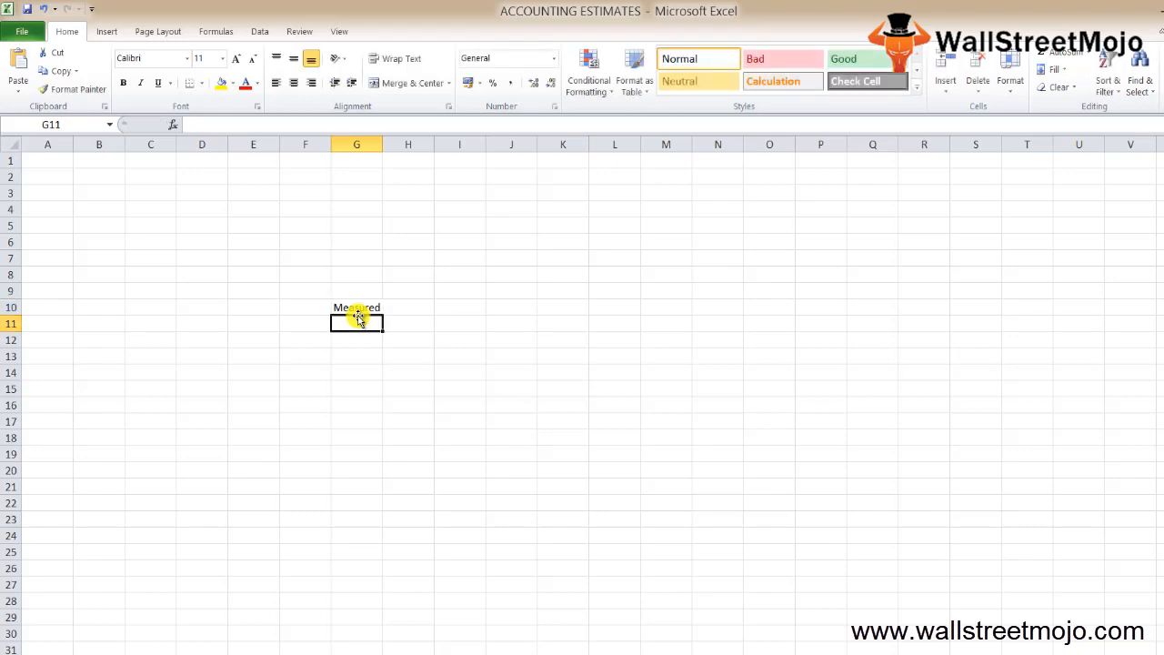
pyautogui.write('Caacu')
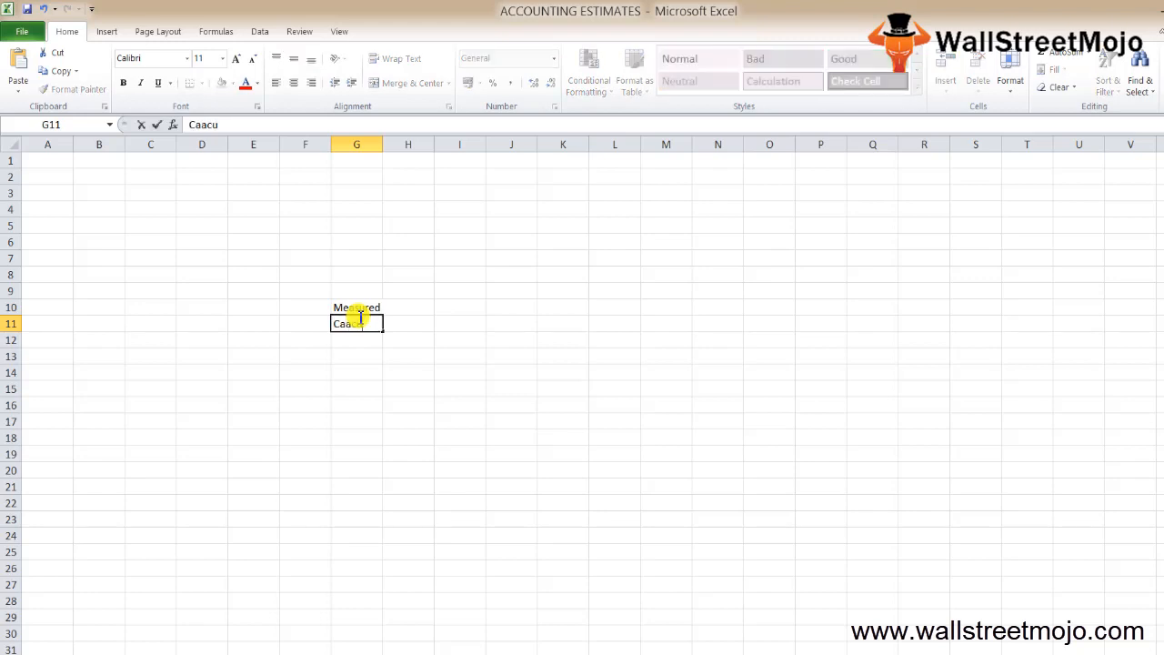
pyautogui.write('accounts')
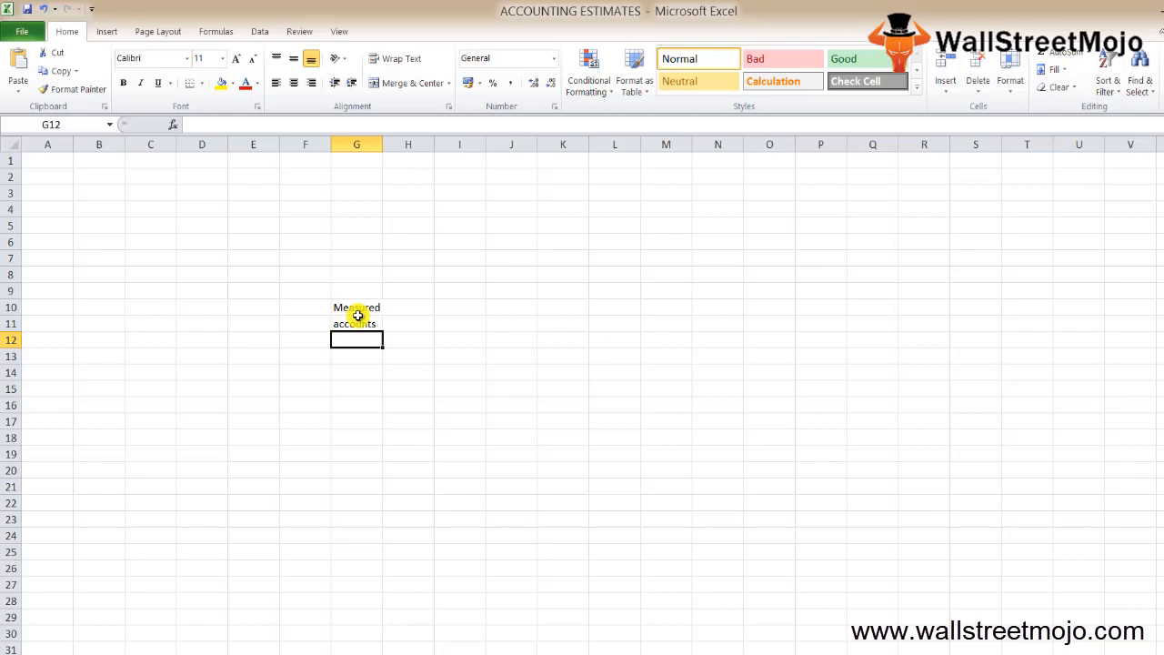
pyautogui.click(357, 371)
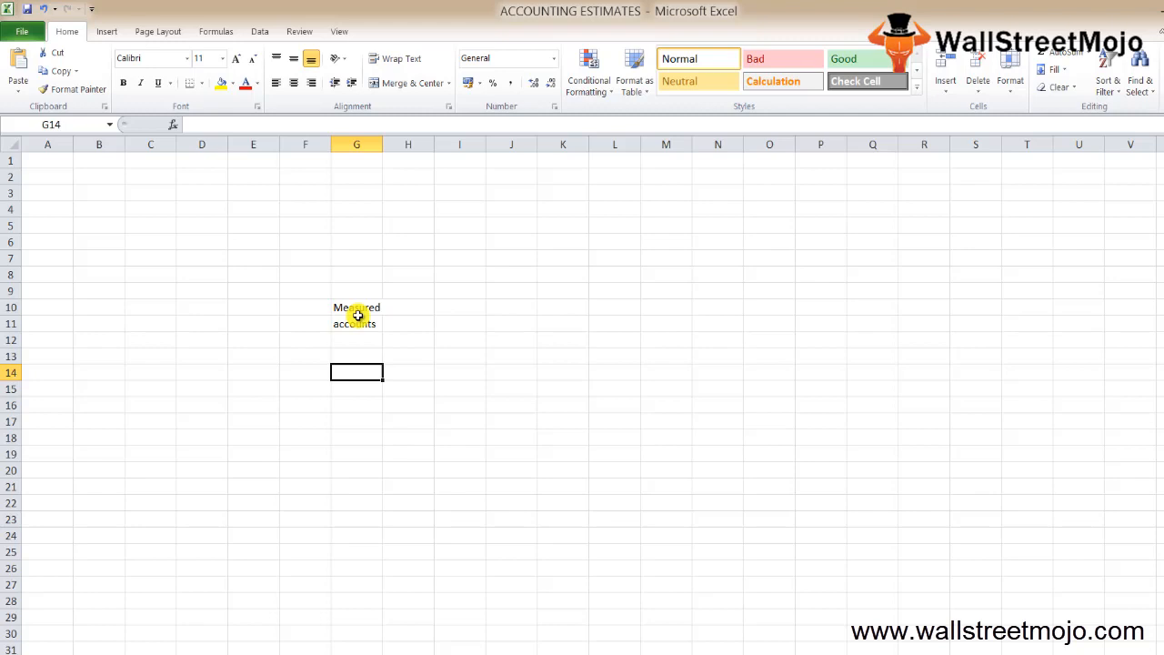
# Enter 'Bad debts \Provision ?' in G14.
pyautogui.write('Bad')
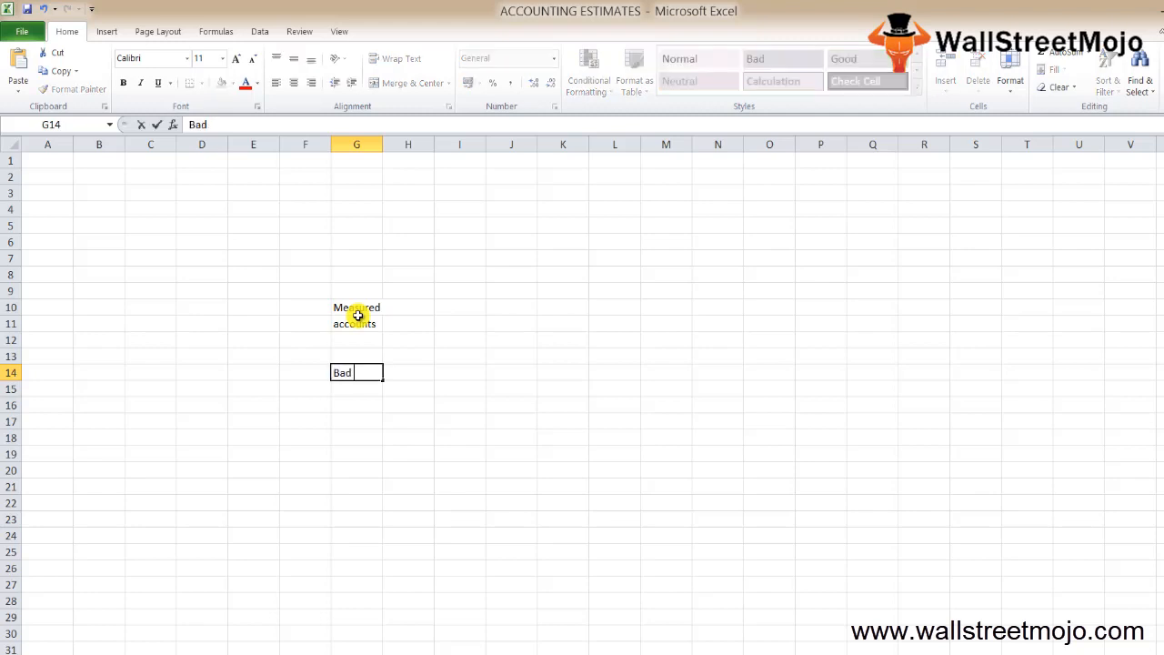
pyautogui.write('debts')
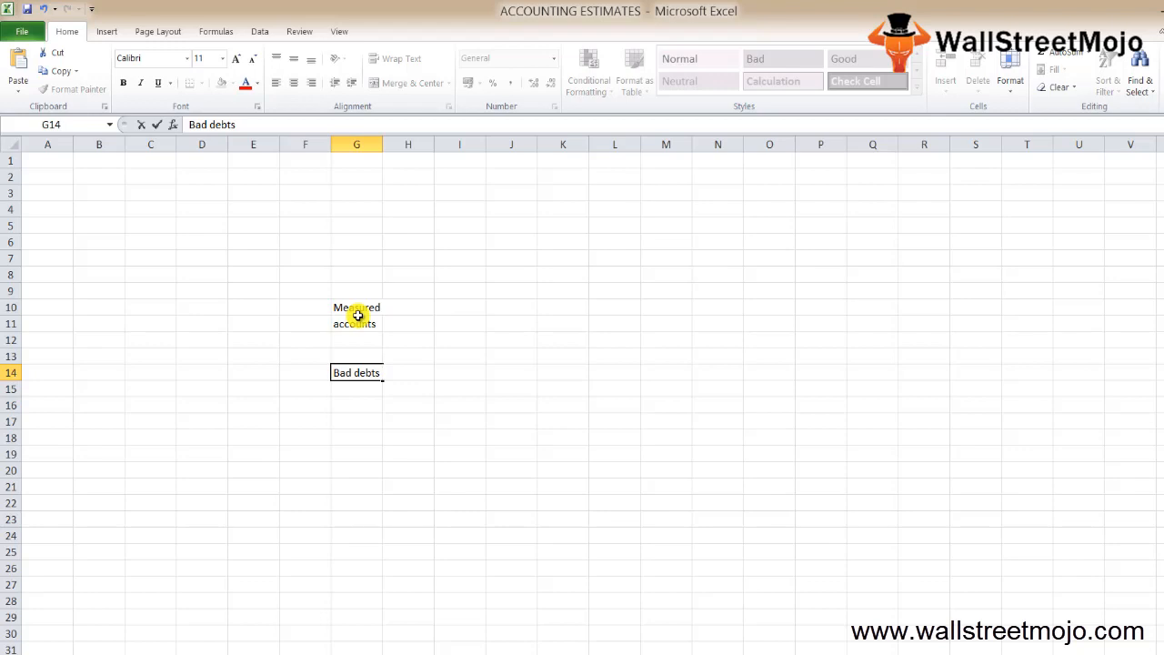
pyautogui.write('\\')
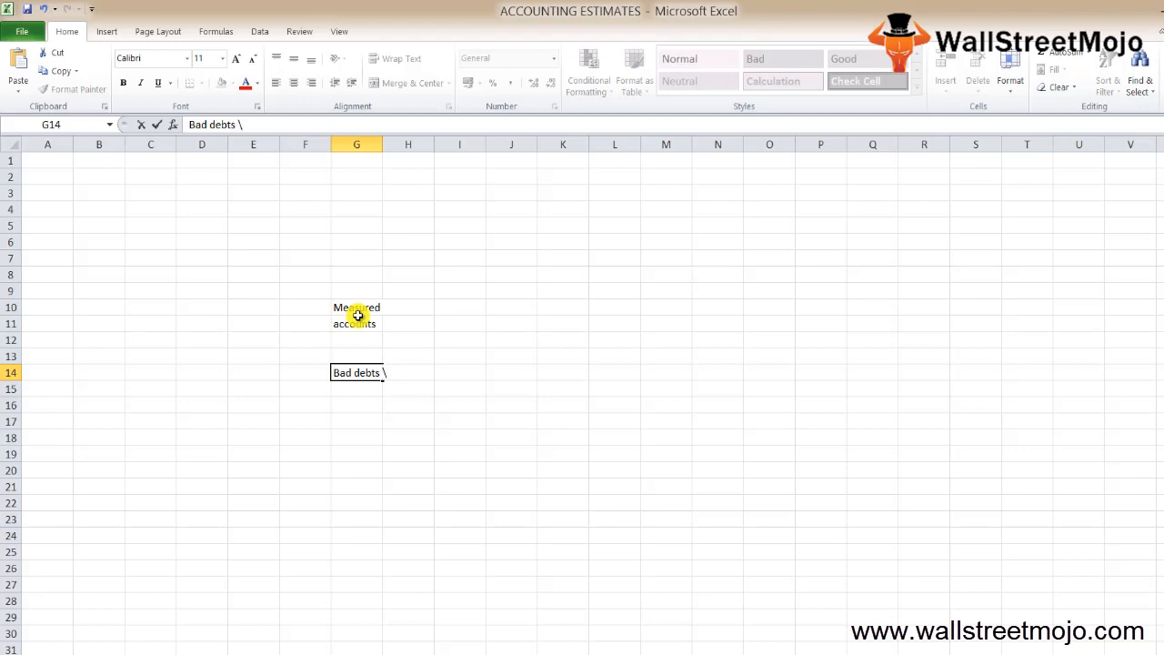
pyautogui.write('Prov')
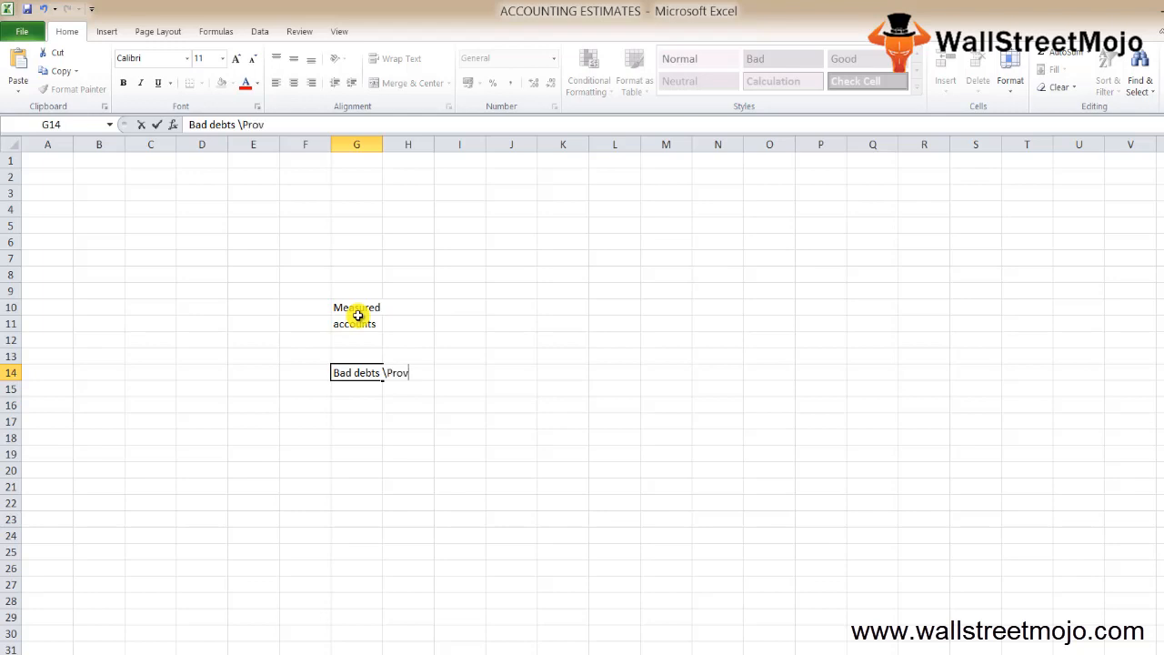
pyautogui.write('ision ?')
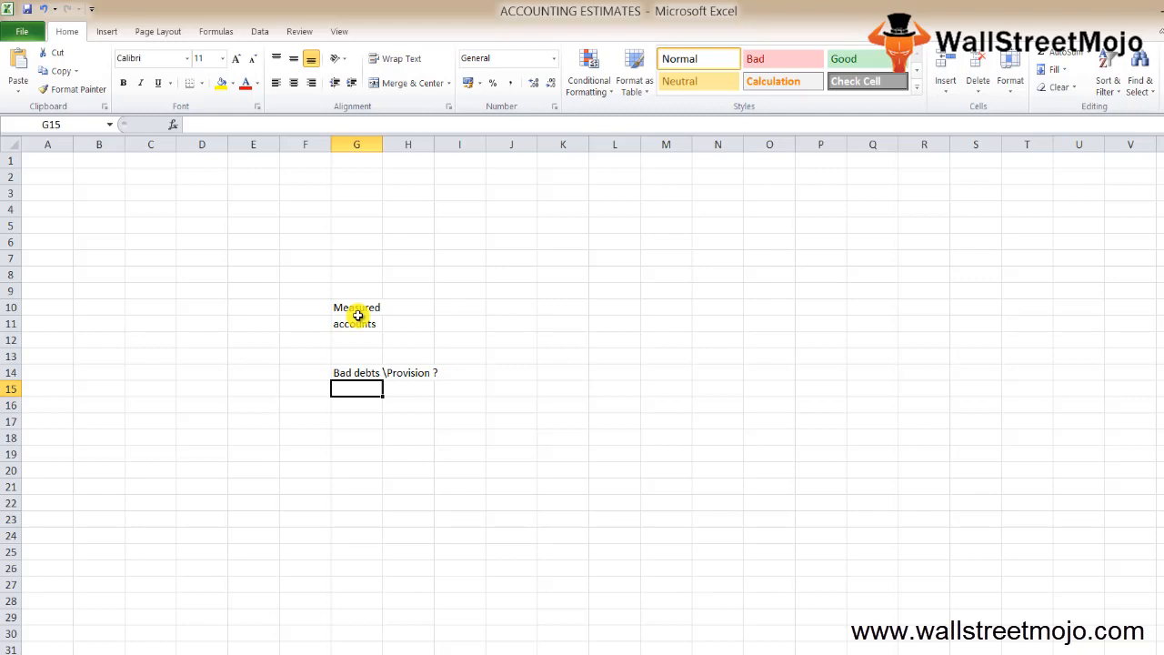
pyautogui.click(356, 371)
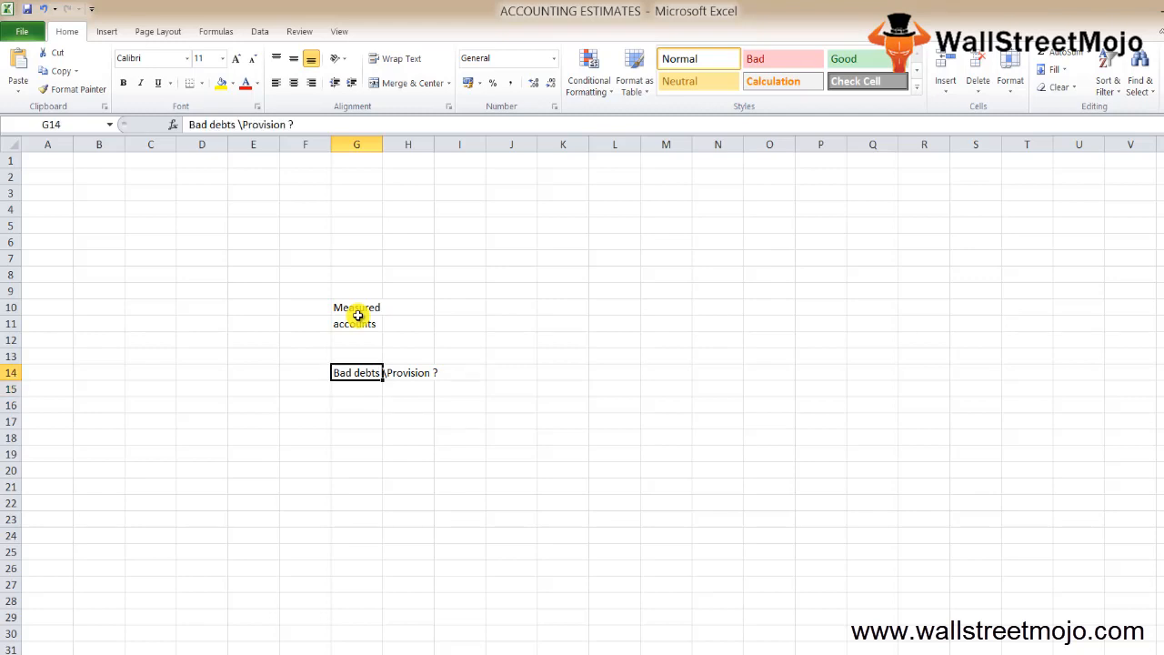
# Add 'nOs' and 'Own judgement' in the cells below the Bad debts note.
pyautogui.click(357, 389)
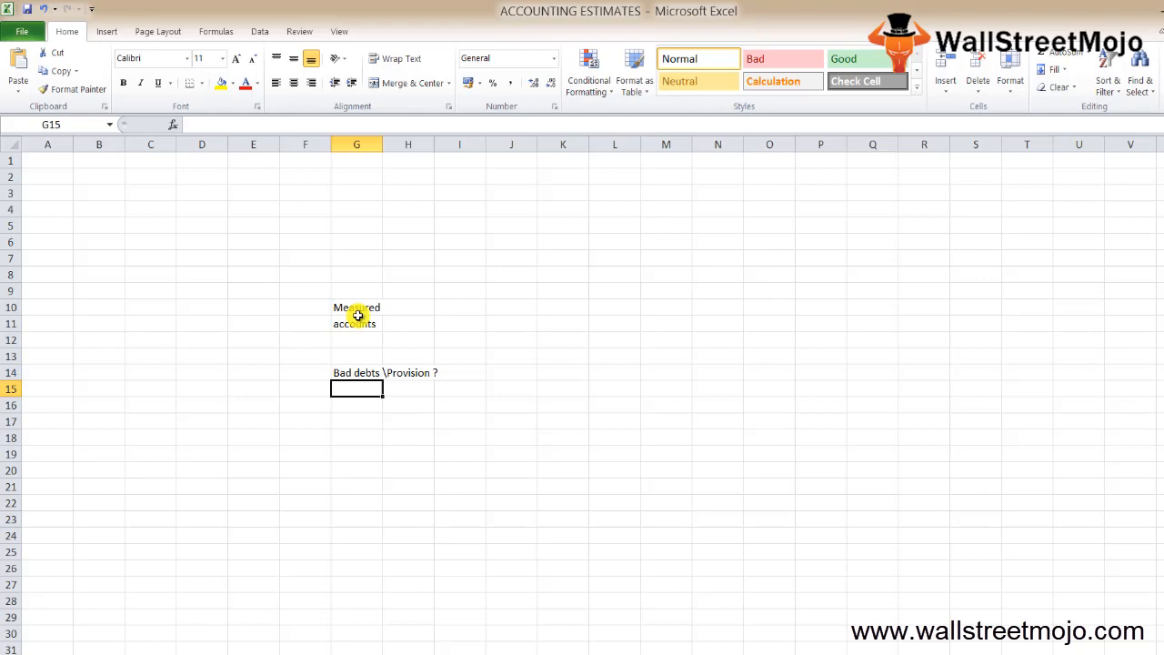
pyautogui.click(356, 371)
pyautogui.write('nOs')
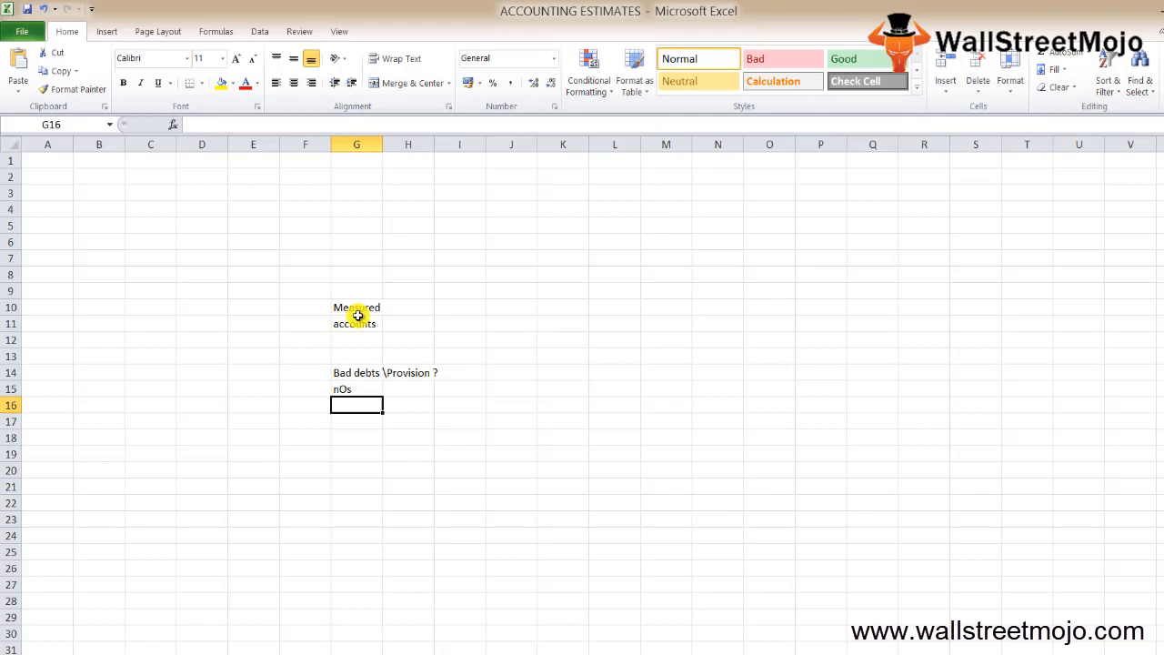
pyautogui.write('Own judgement')
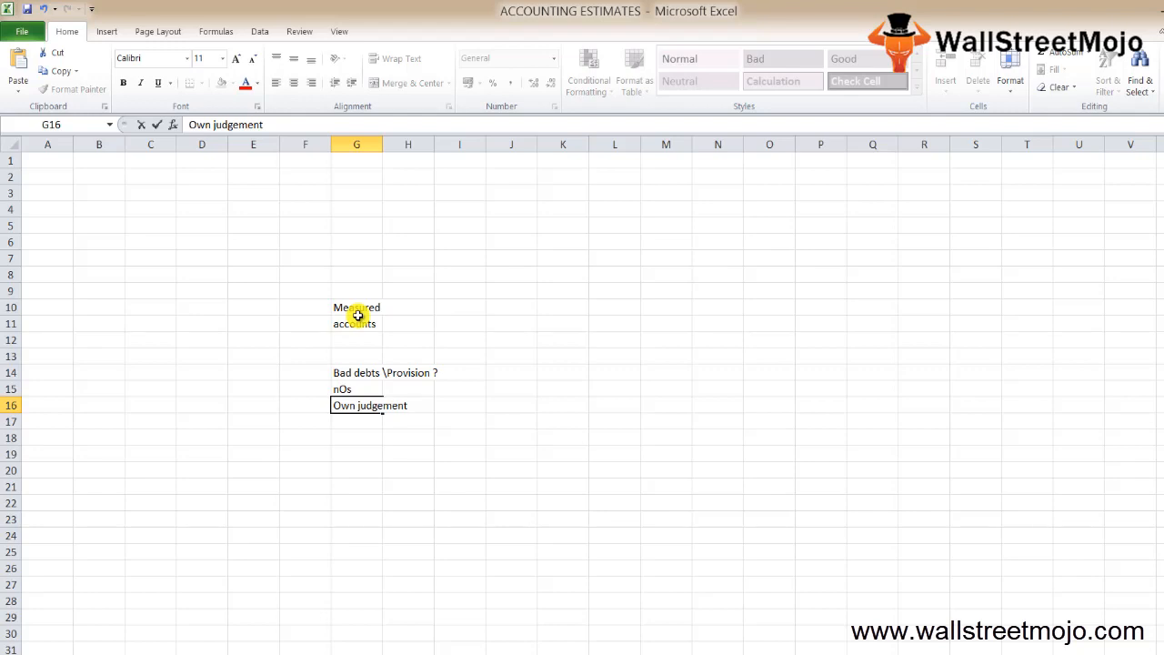
pyautogui.press('Return')
pyautogui.write('Debtors')
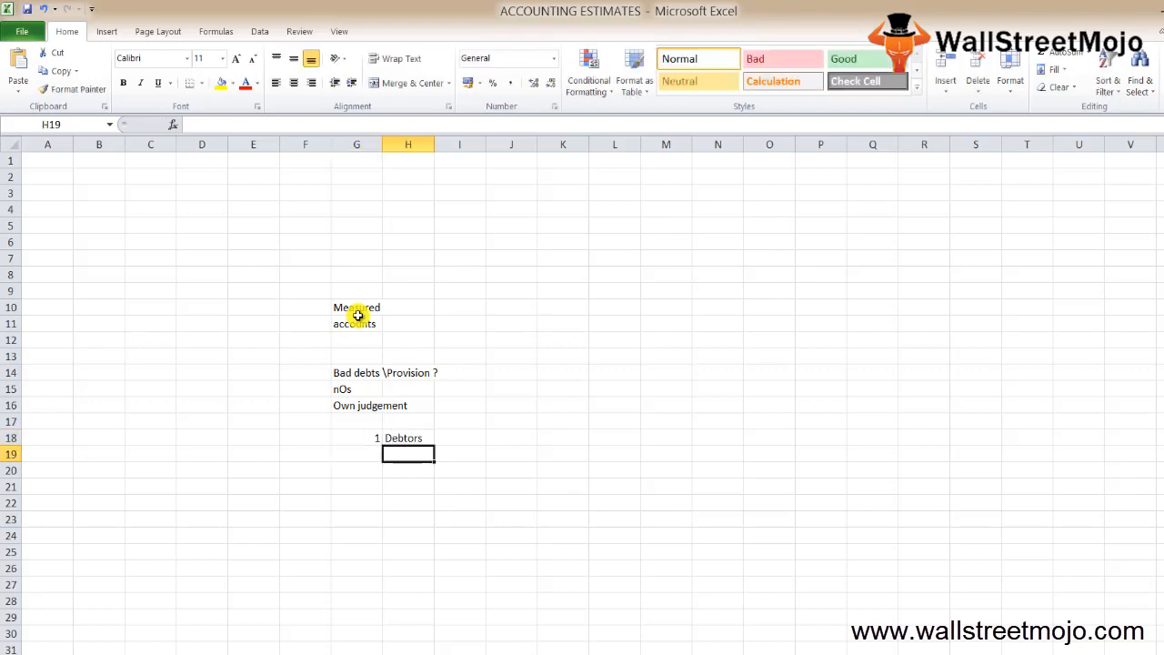
pyautogui.click(408, 436)
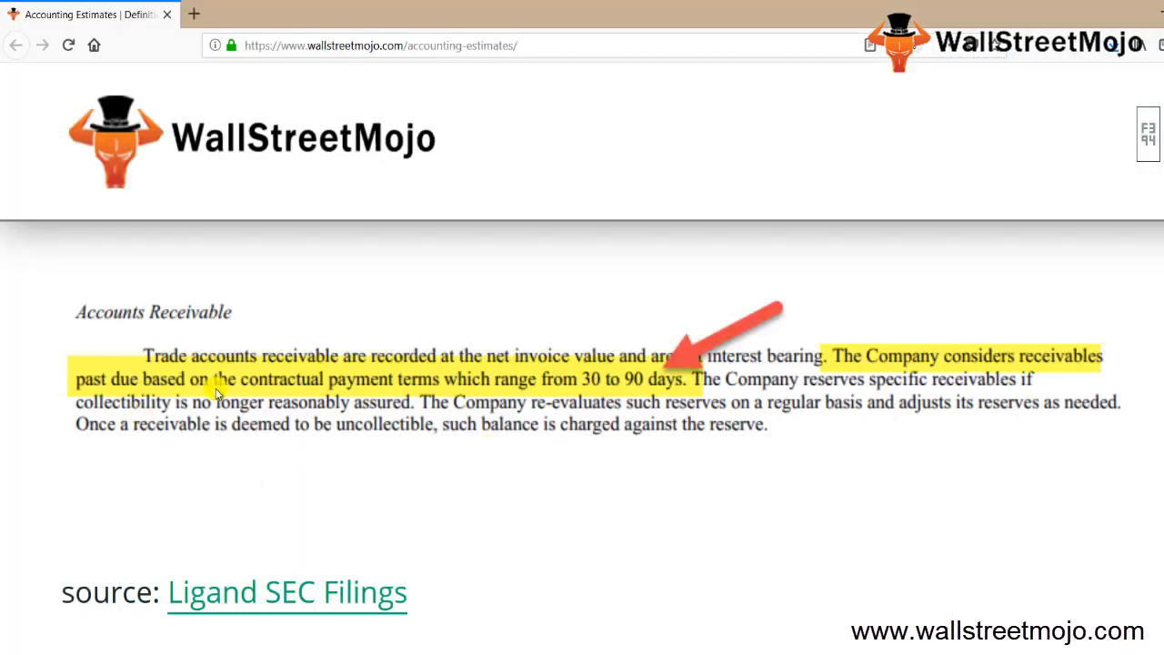
pyautogui.moveTo(531, 367)
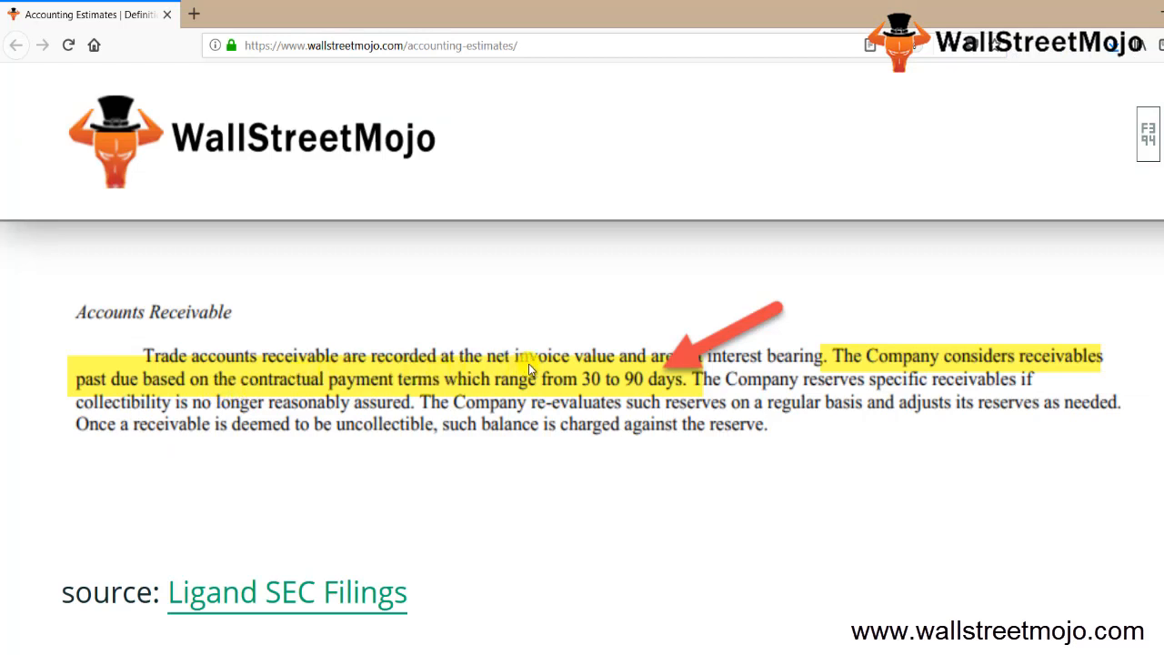
pyautogui.moveTo(1051, 366)
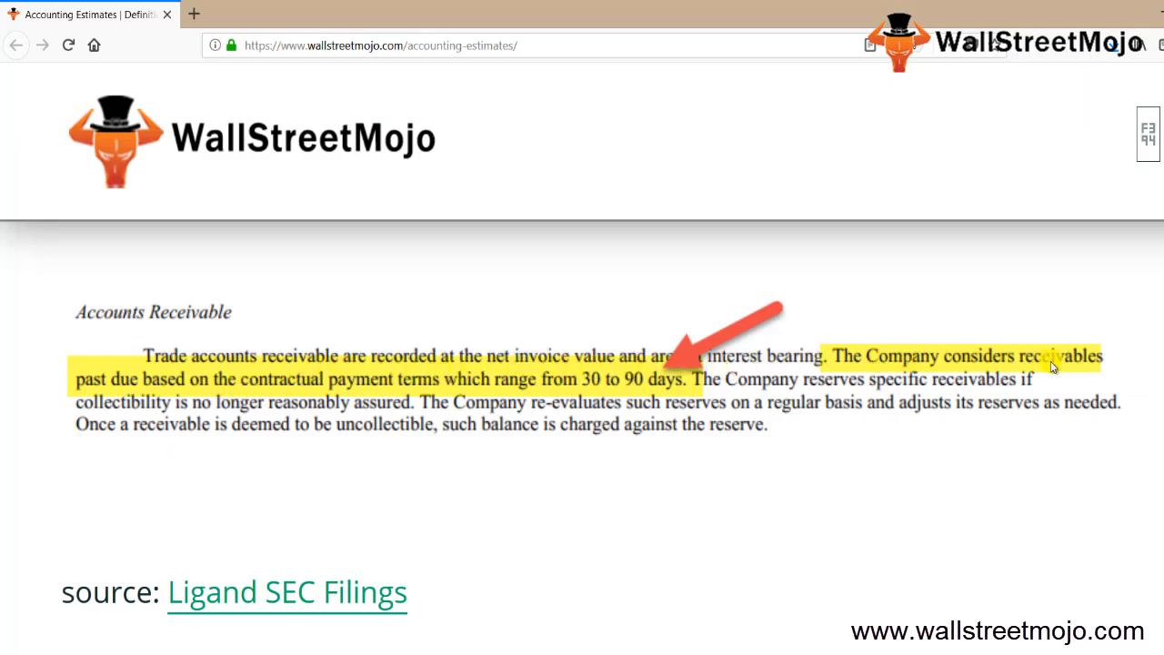
pyautogui.moveTo(300, 386)
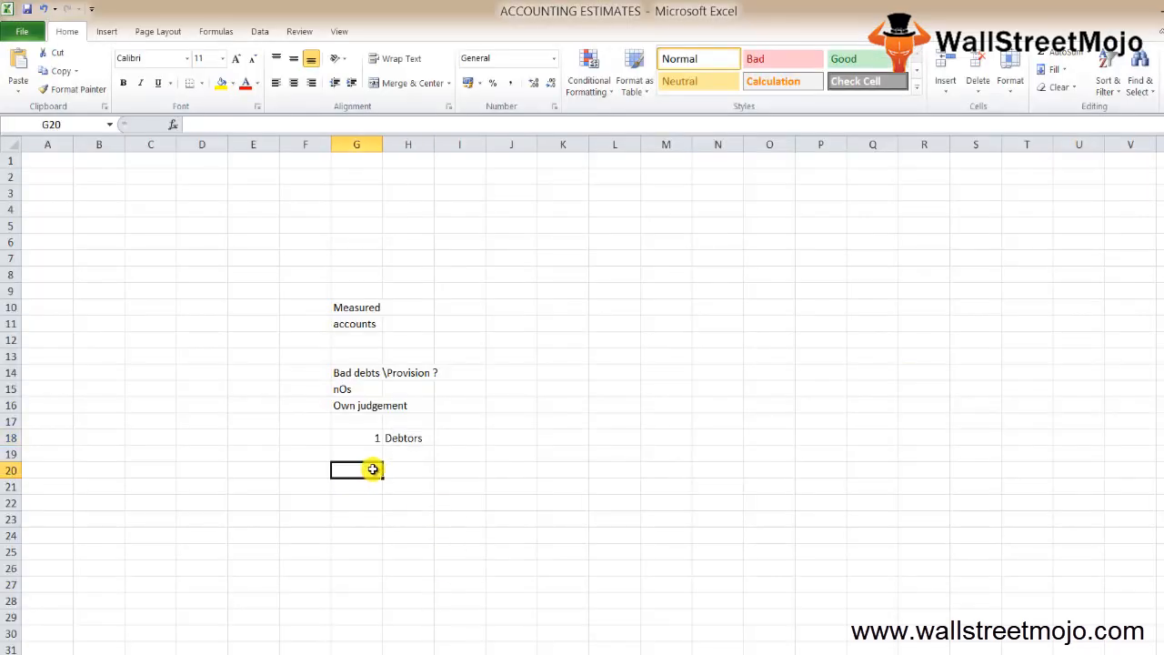
# Enter 'Inventory' as item 2 in H19.
pyautogui.click(407, 455)
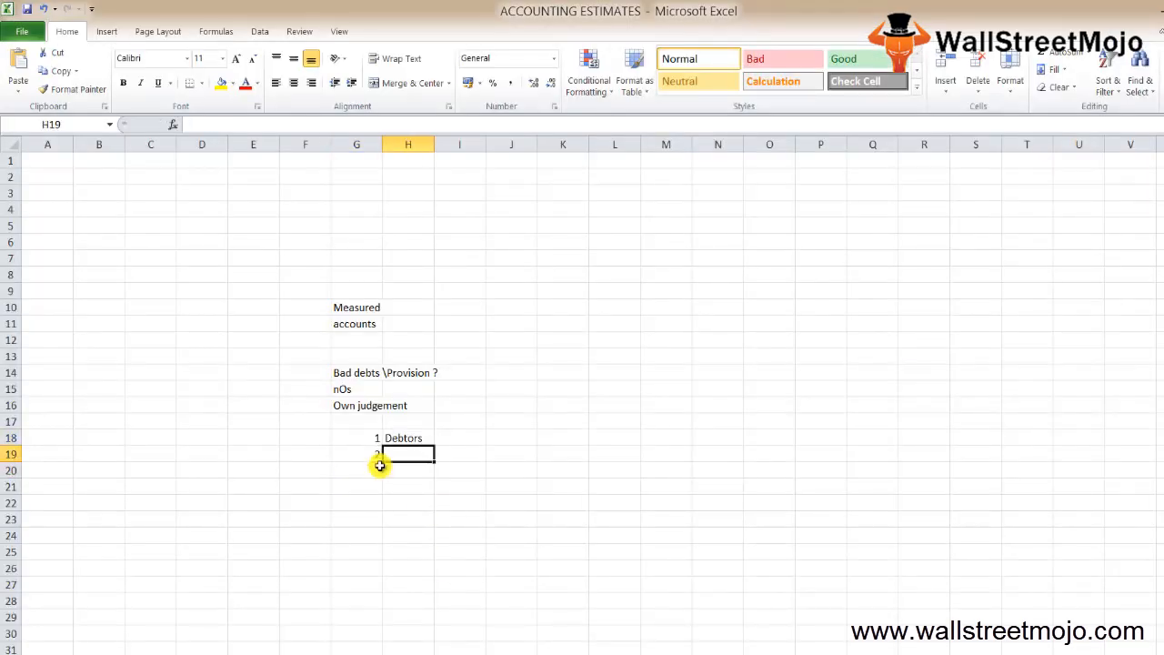
pyautogui.write('Invem')
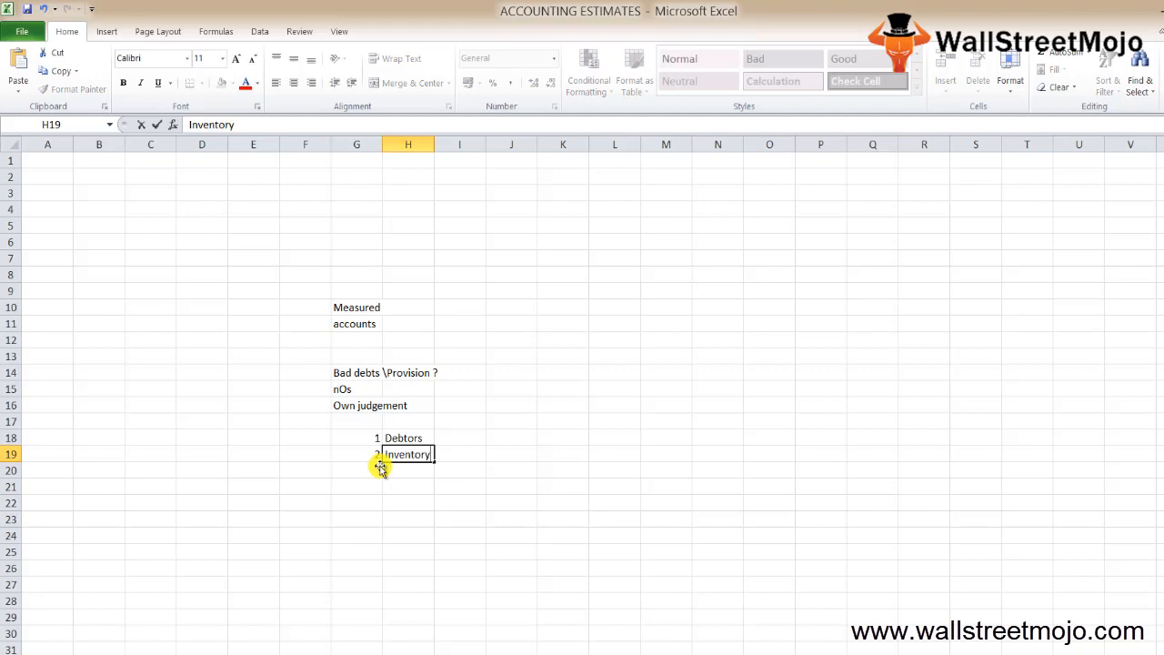
pyautogui.press('Return')
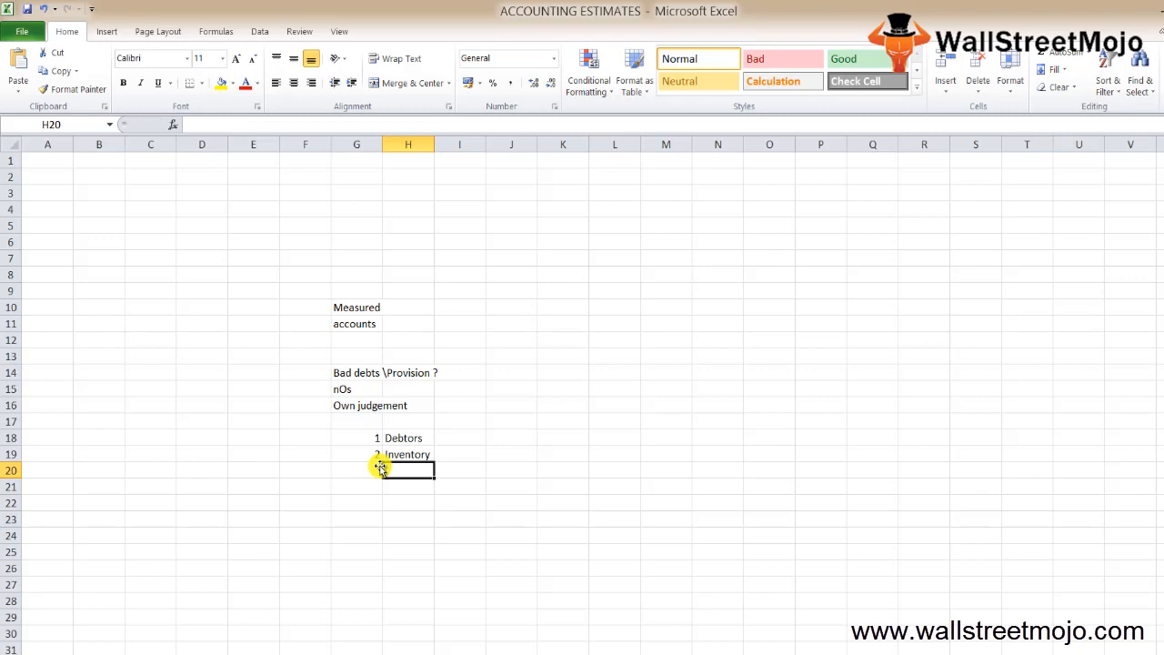
pyautogui.click(407, 455)
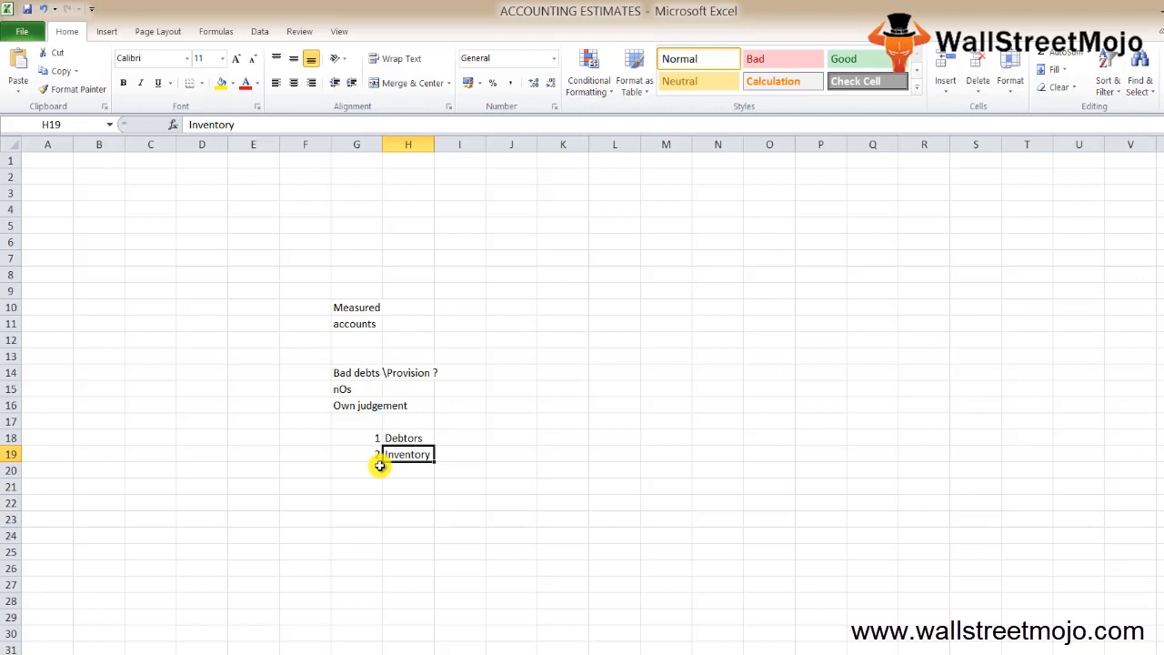
# Enter 'Depreciation' as item 3 with the note 'SLM' beside it.
pyautogui.click(356, 470)
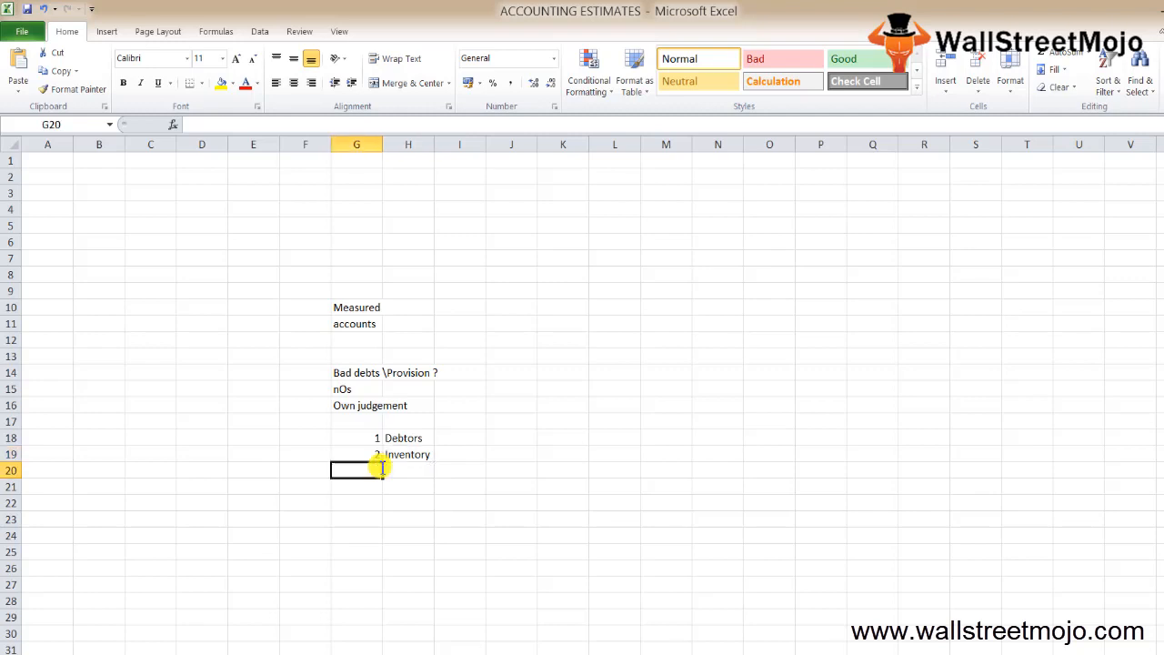
pyautogui.click(407, 470)
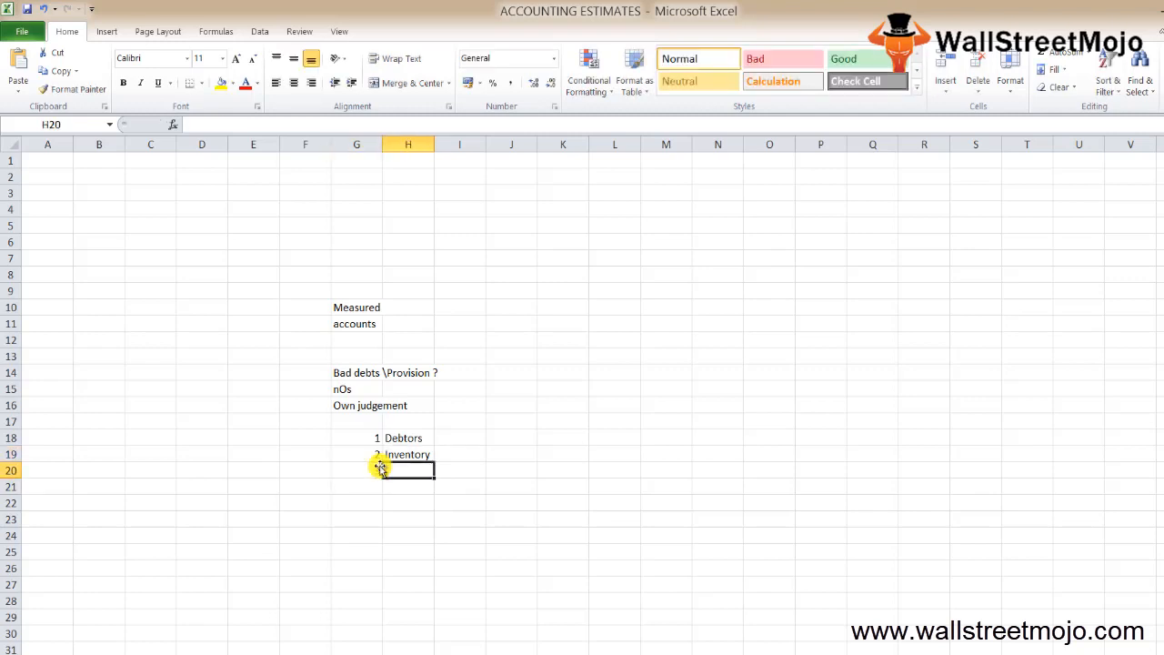
pyautogui.write('Deprec')
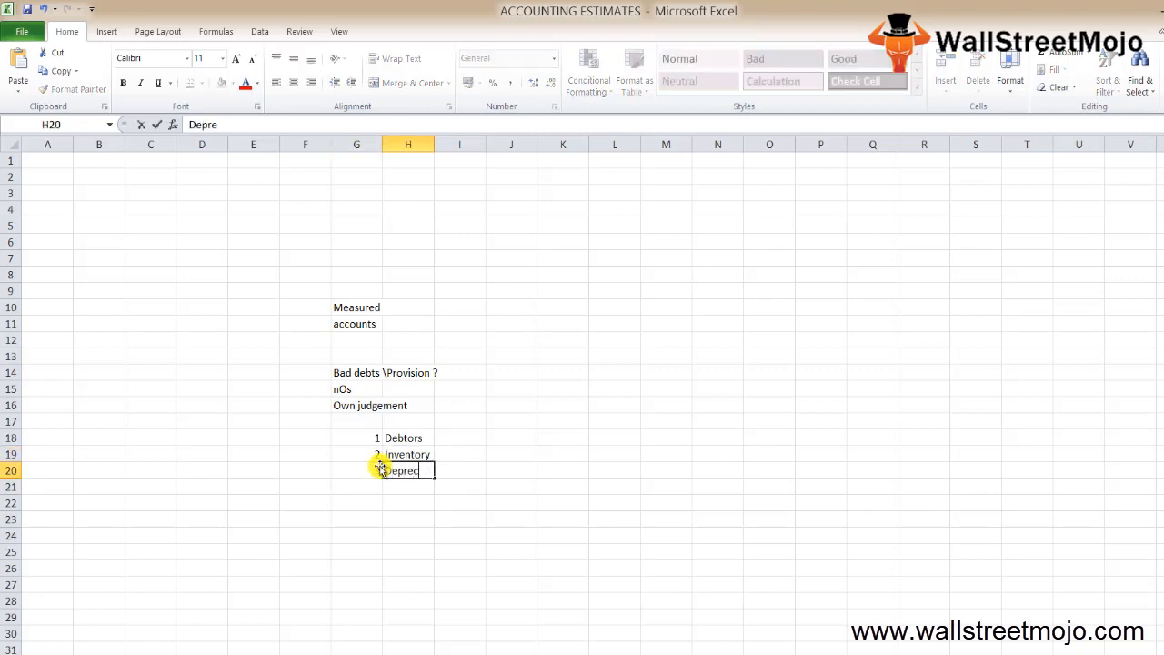
pyautogui.write('ia')
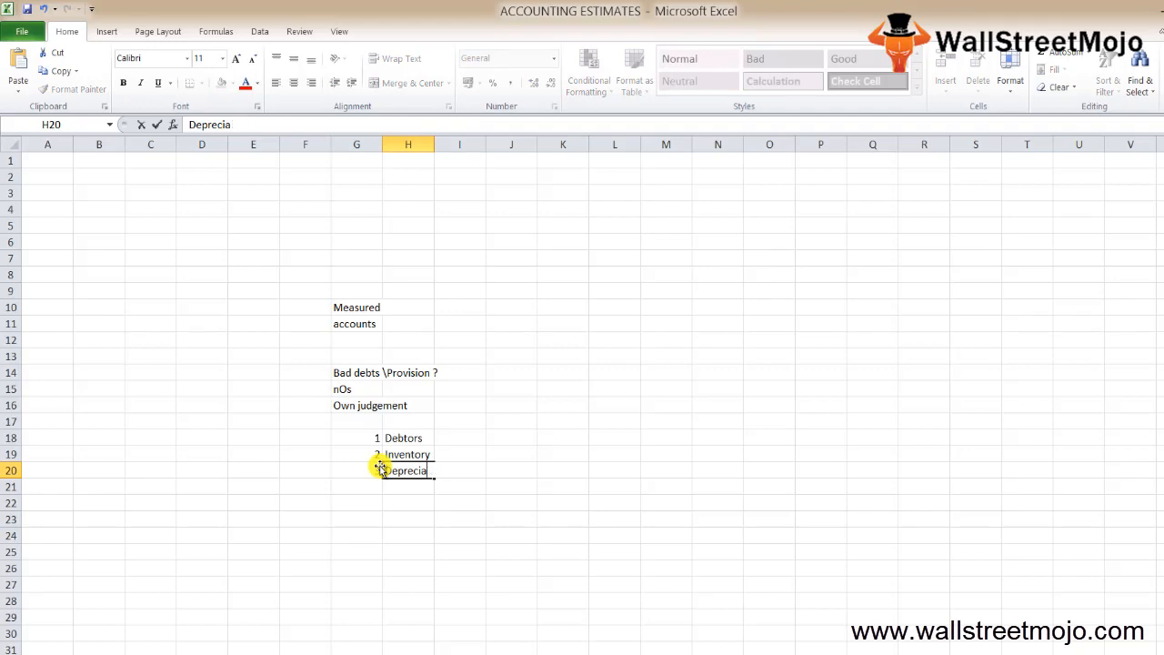
pyautogui.write('tion')
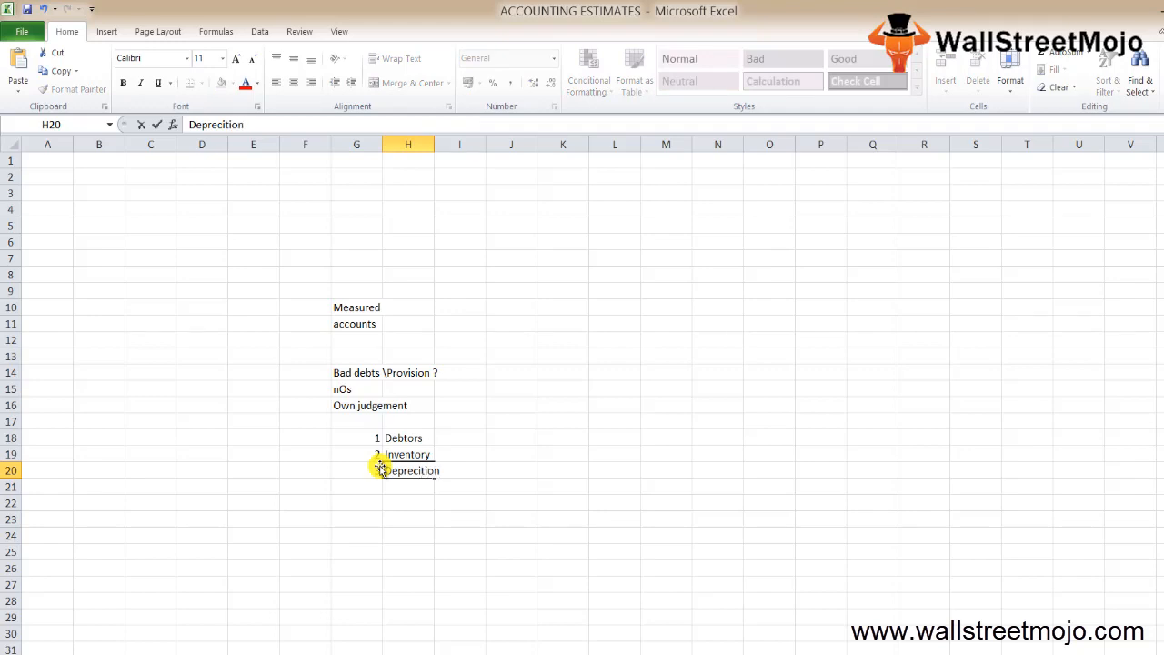
pyautogui.press('Return')
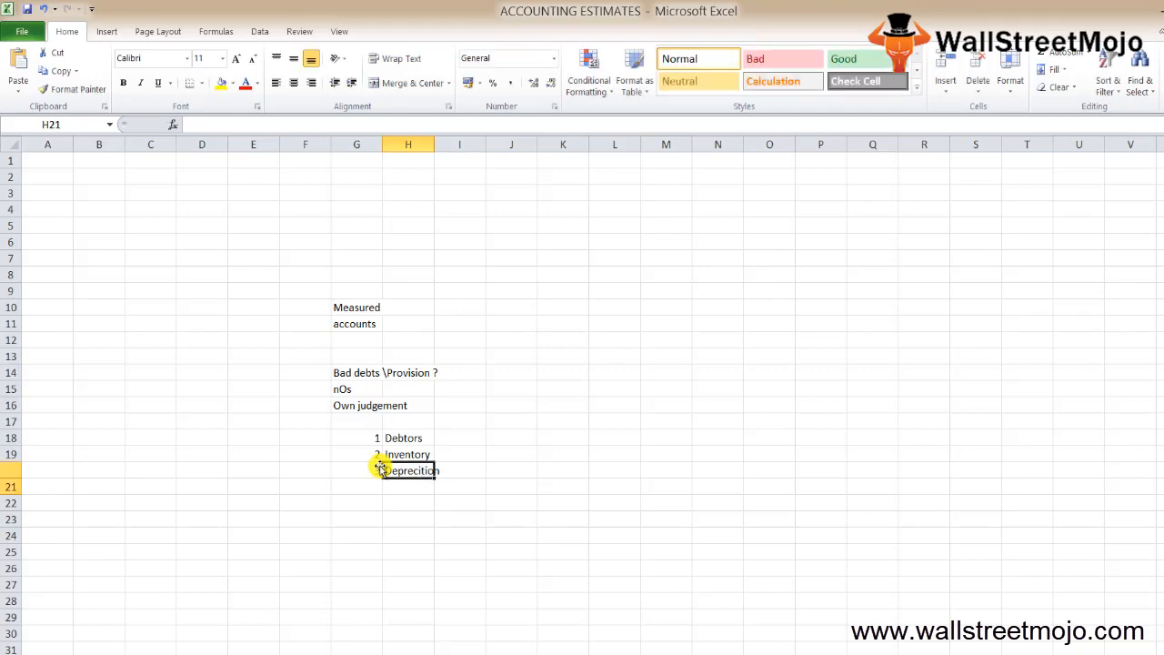
pyautogui.click(408, 470)
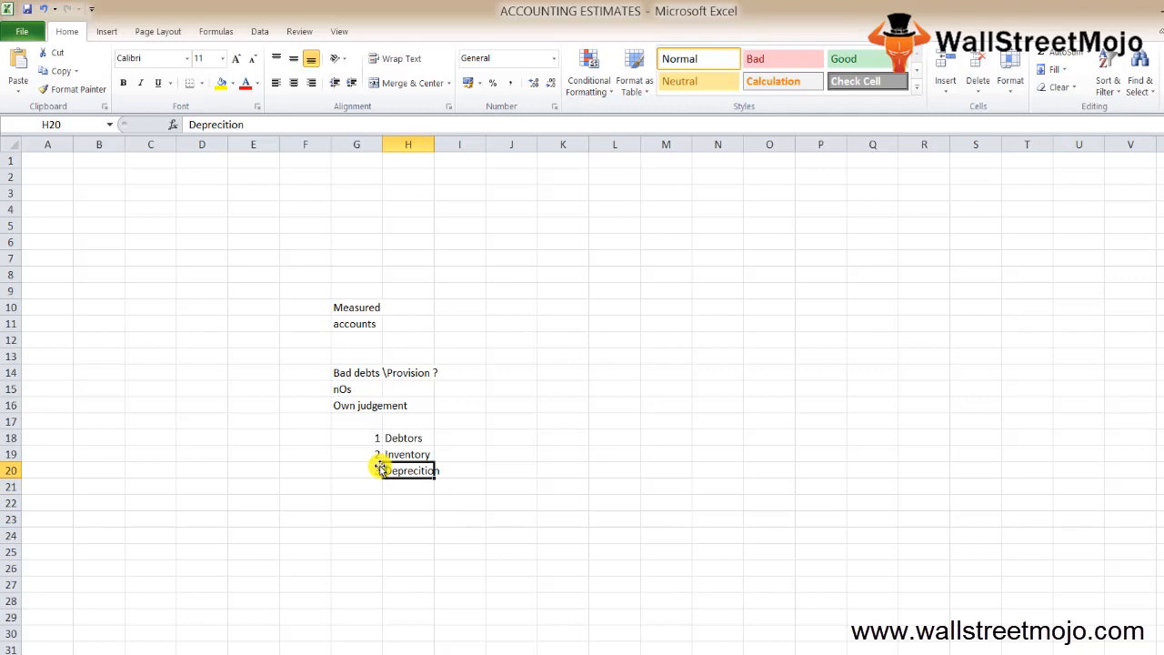
pyautogui.click(458, 470)
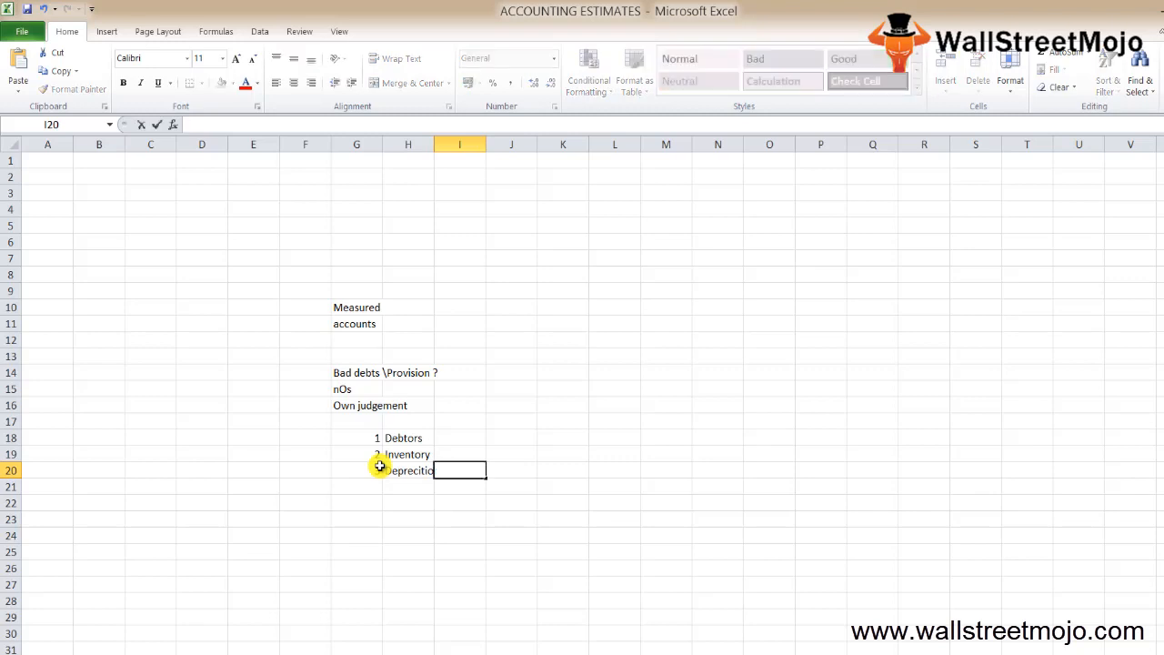
pyautogui.write('SLM')
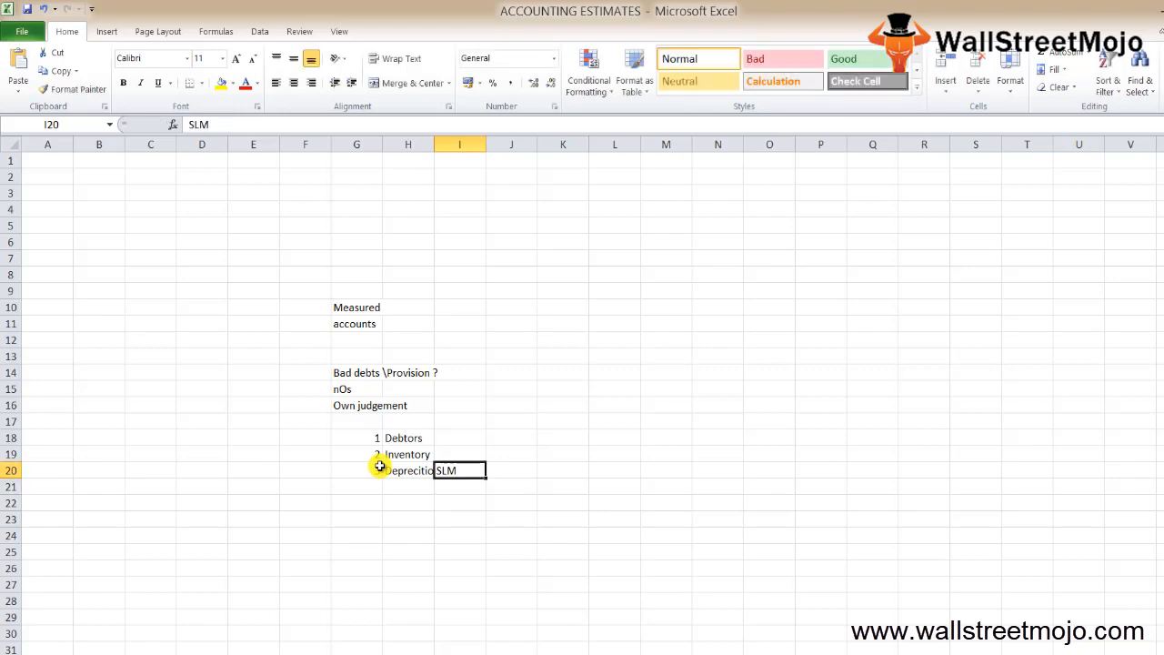
pyautogui.press('Return')
pyautogui.write('Goodwill')
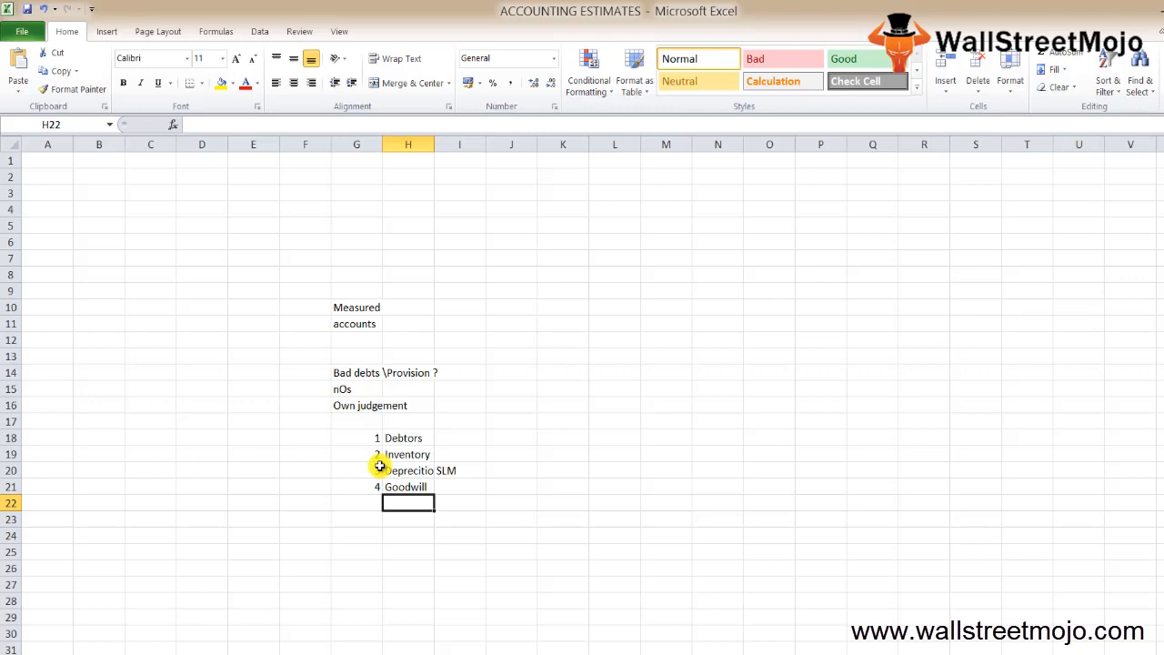
# Enter 'Contingent Liability' as item 5 and move to the item 6 row.
pyautogui.click(407, 488)
pyautogui.write('5')
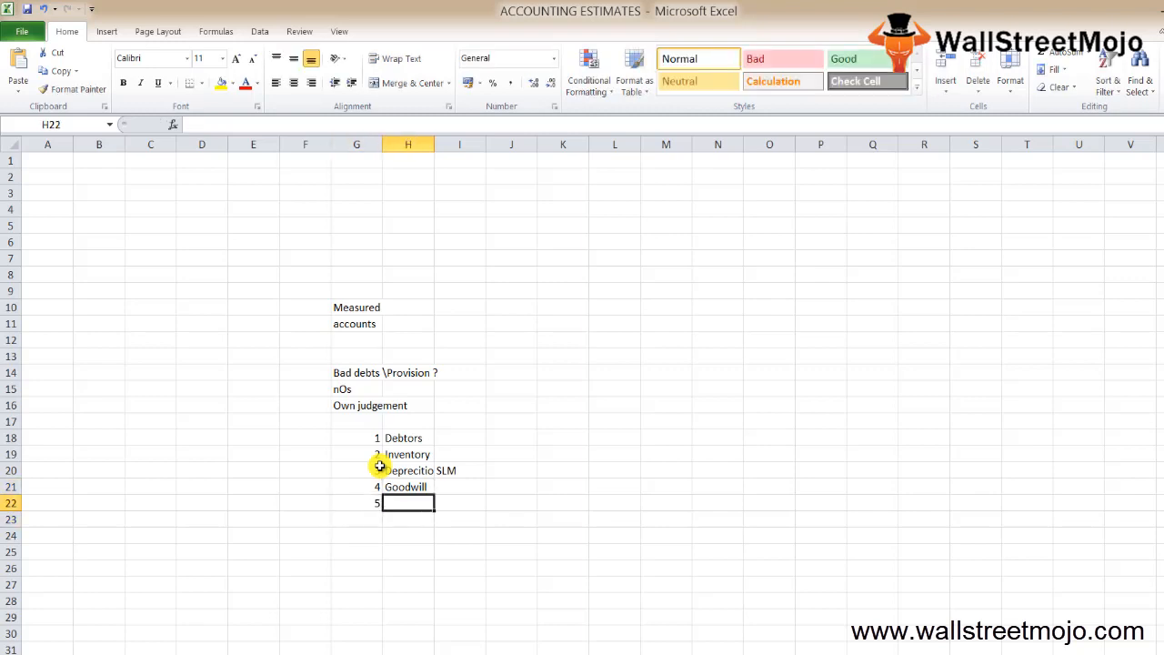
pyautogui.write('COntingent Liablity')
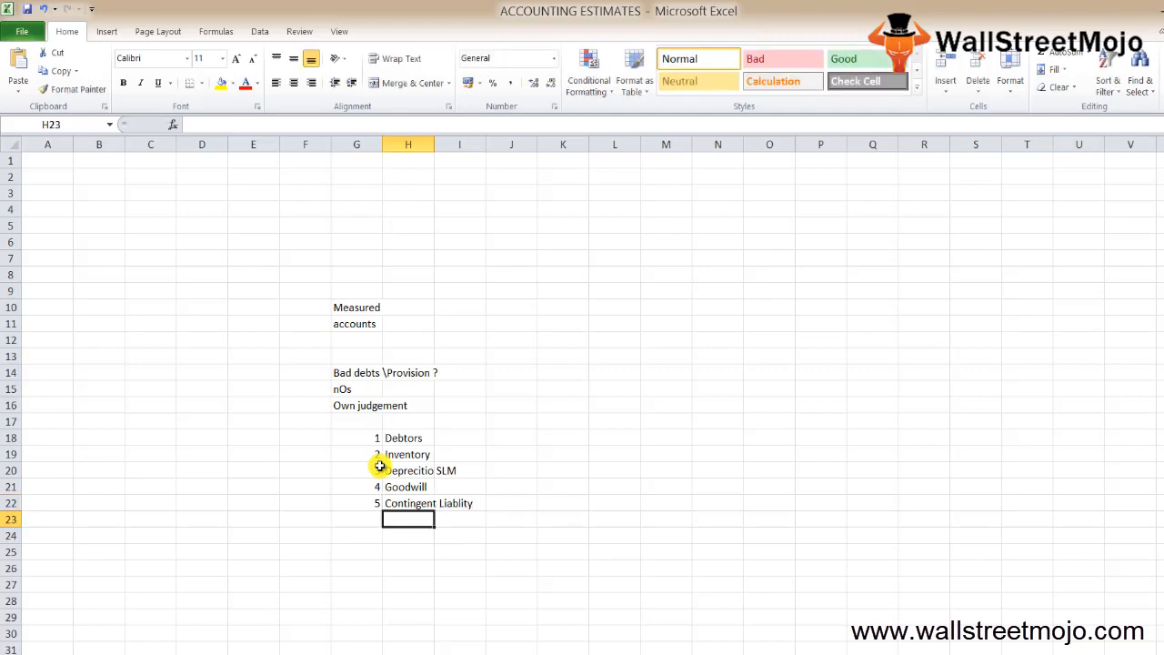
pyautogui.click(407, 502)
pyautogui.write('6')
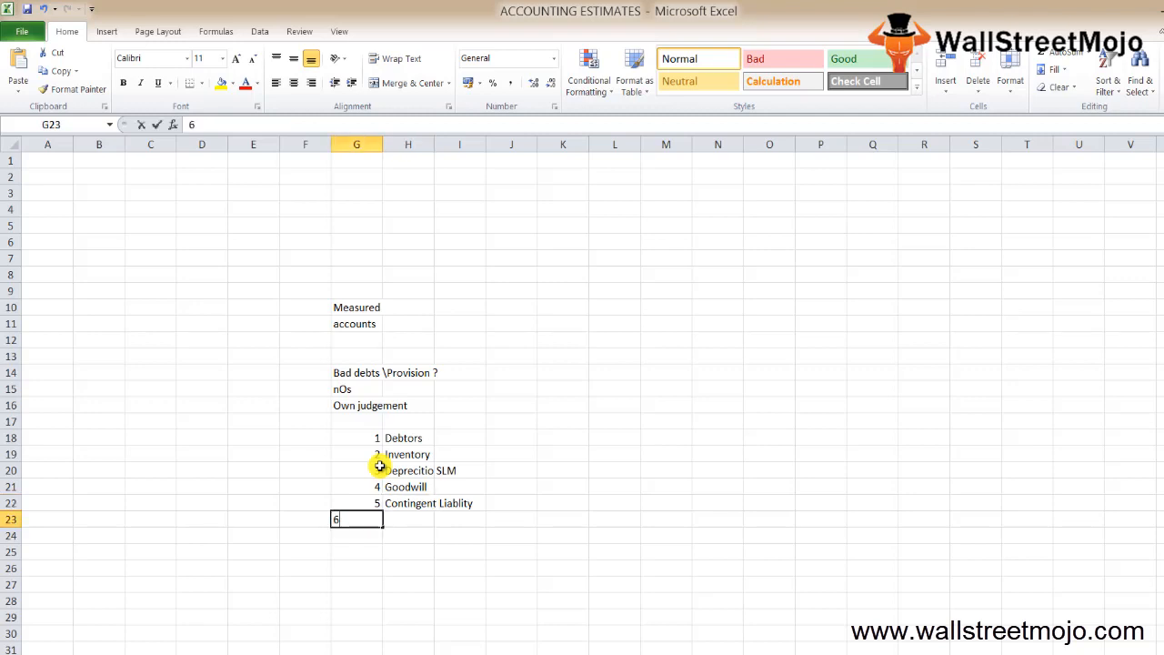
# Enter 'Warranty Estimated' as item 6 in H23.
pyautogui.write('Wa')
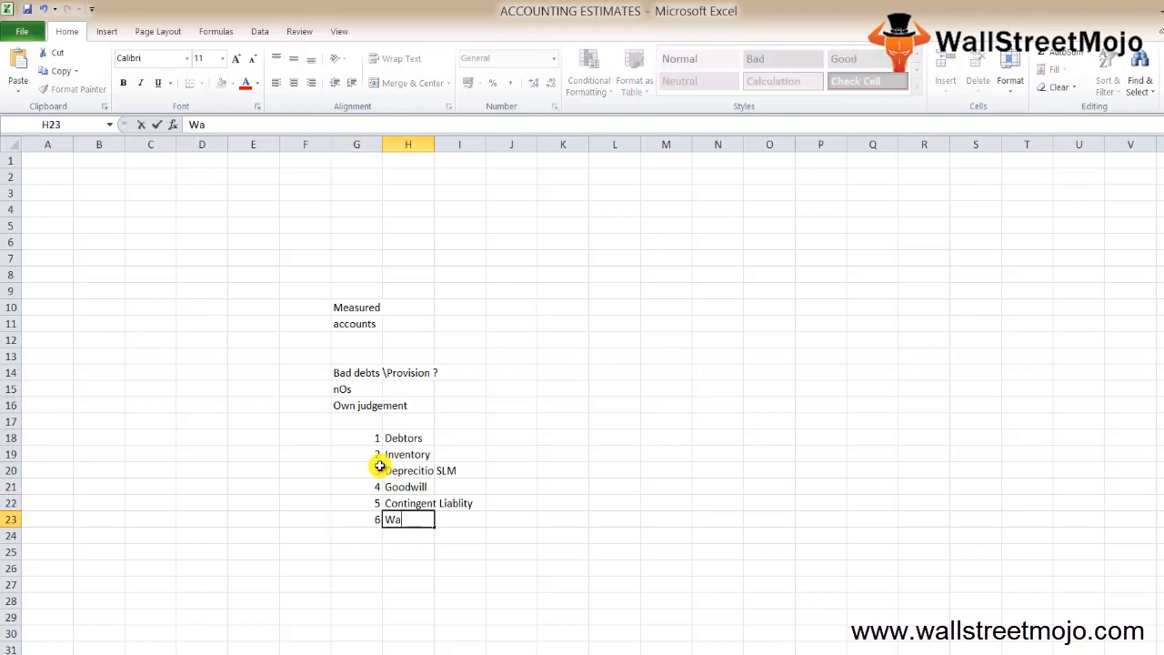
pyautogui.write('rranty Es')
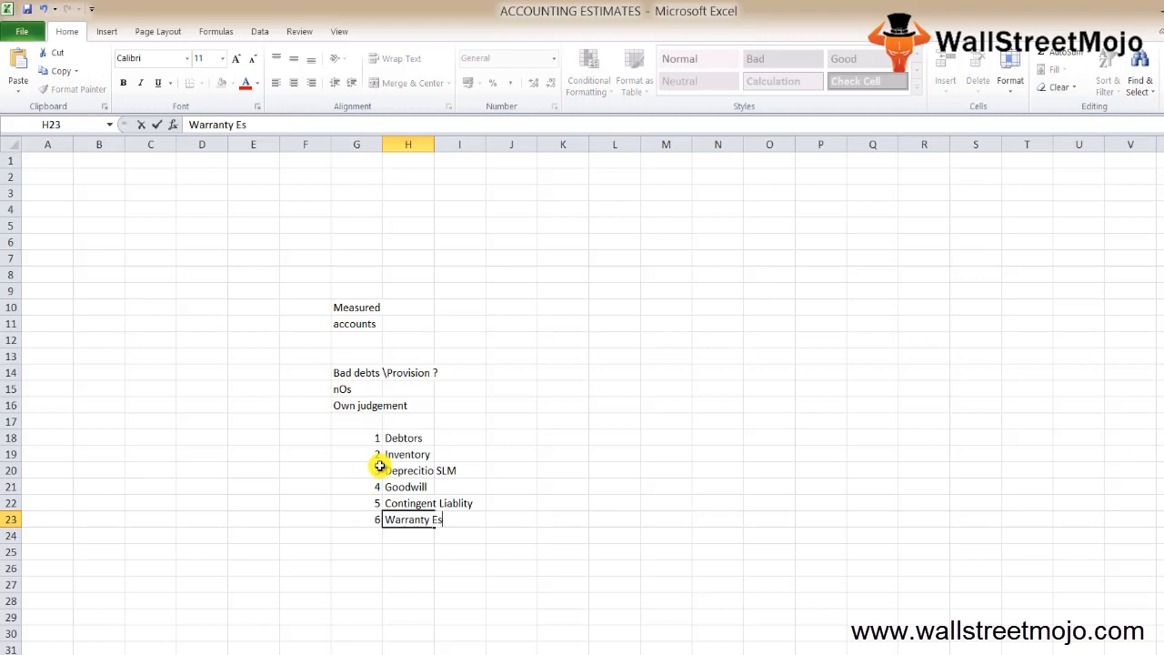
pyautogui.write('tim')
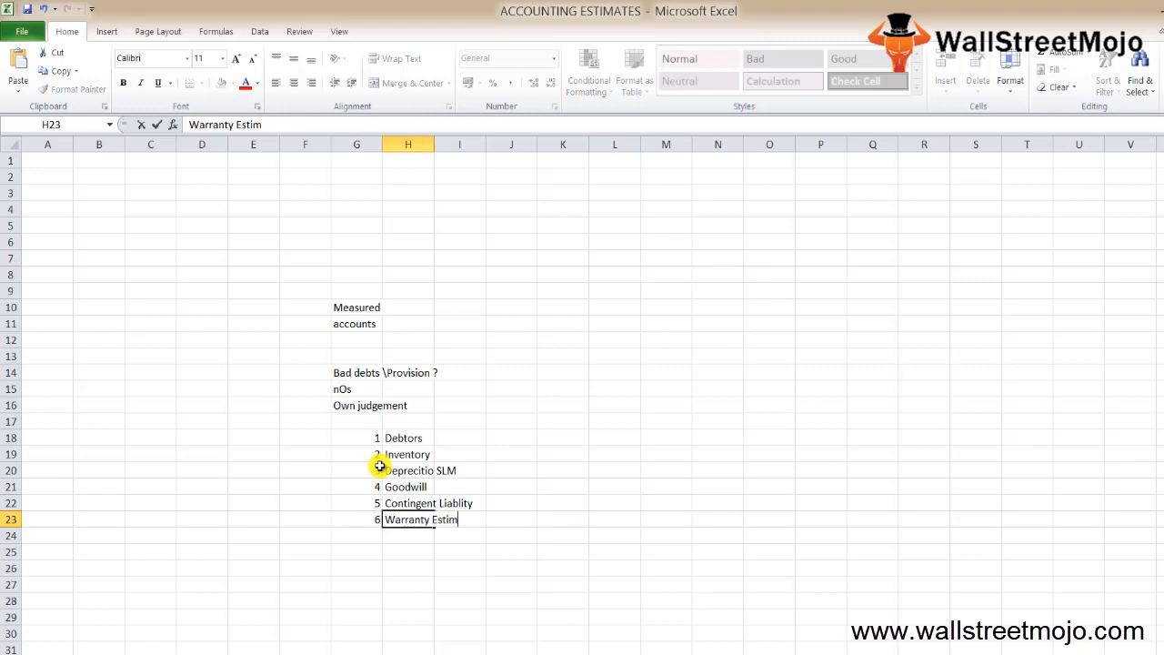
pyautogui.write('ated')
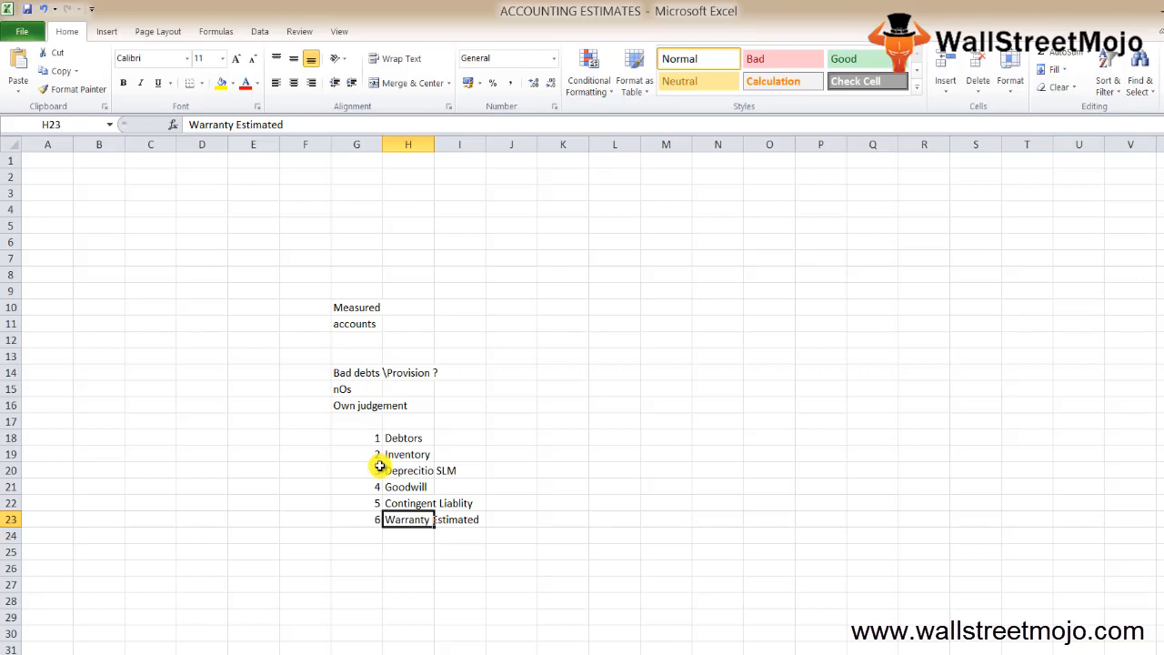
pyautogui.moveTo(429, 597)
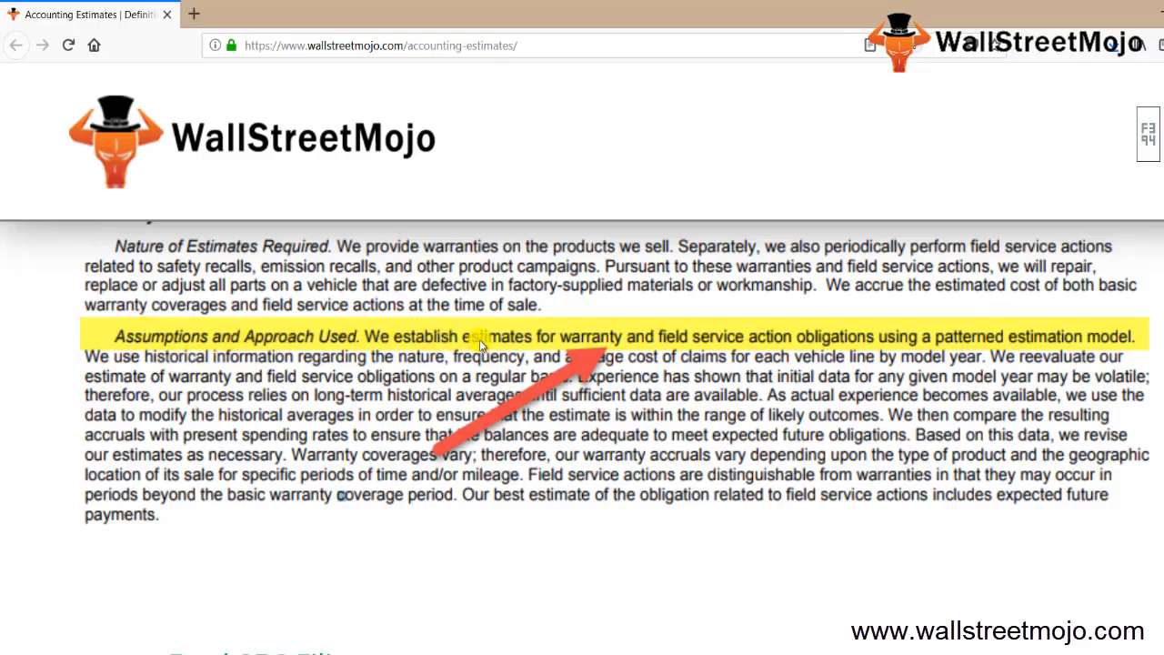
pyautogui.moveTo(652, 343)
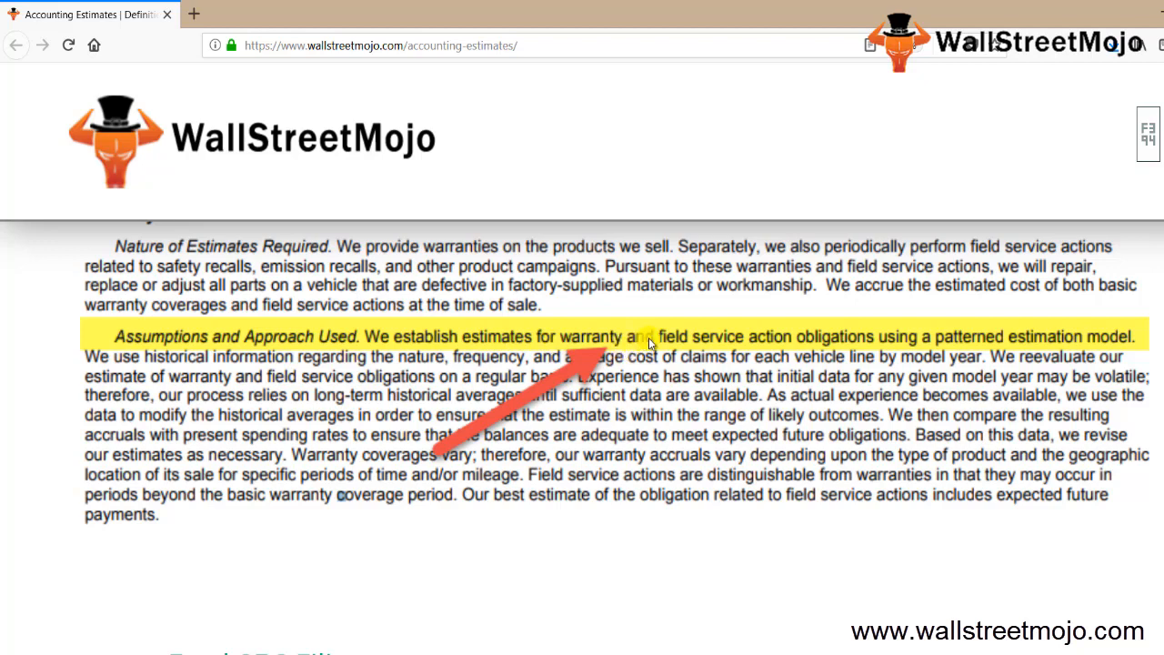
pyautogui.moveTo(895, 350)
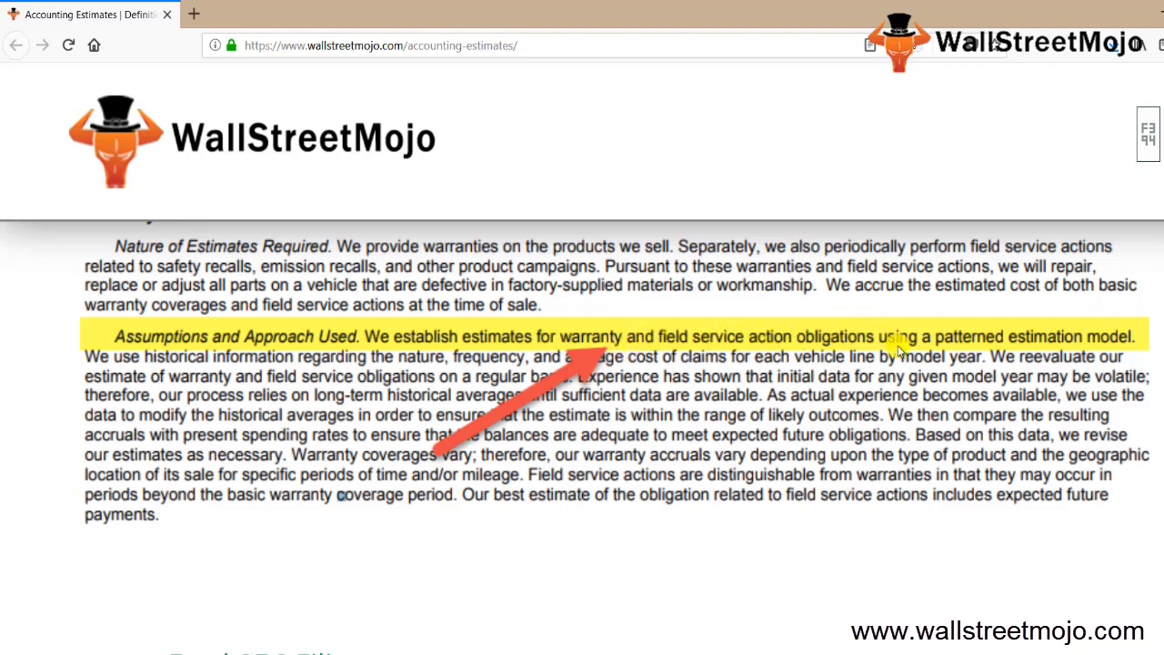
pyautogui.moveTo(1059, 342)
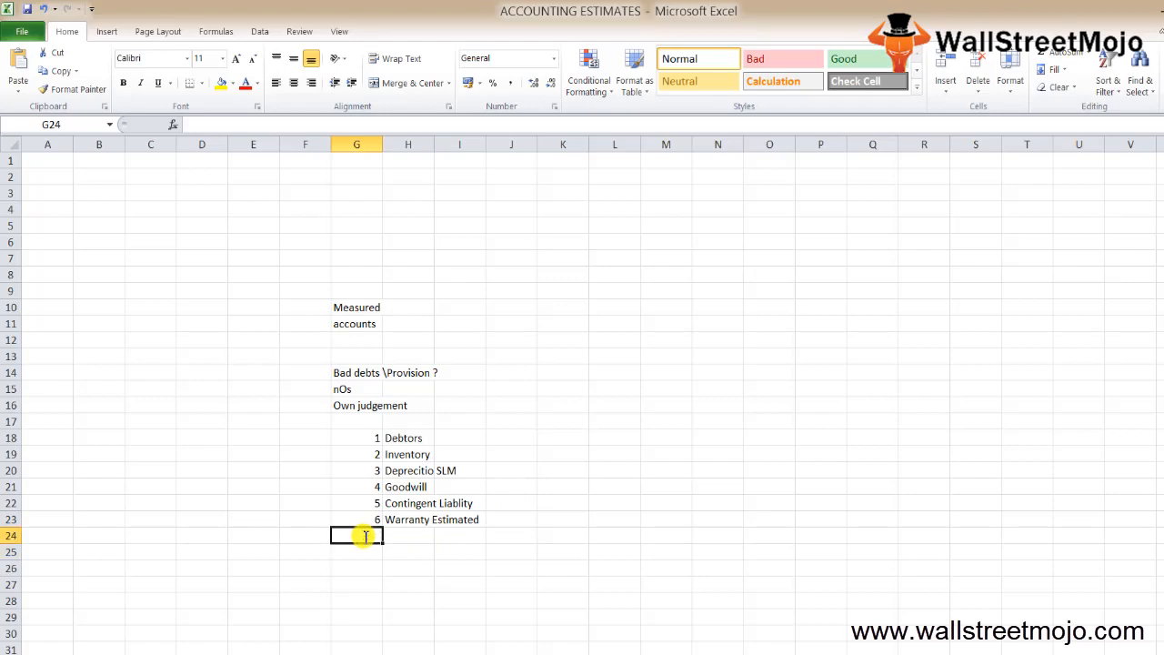
# Enter 'Pension' as item 7 in row 24.
pyautogui.write('P')
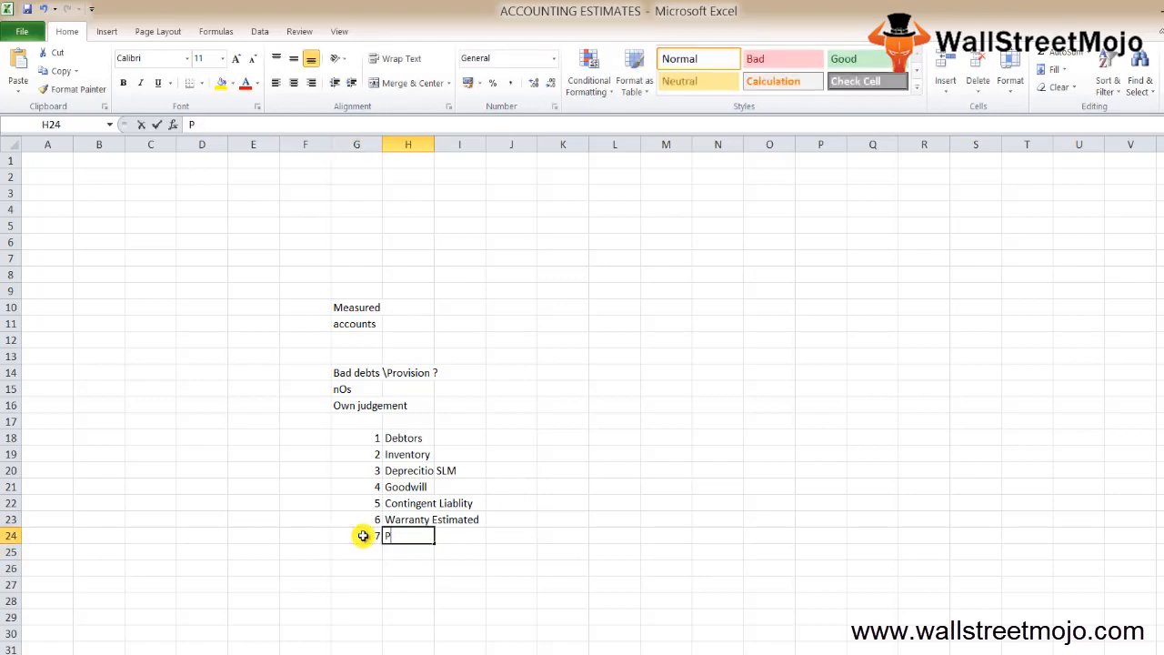
pyautogui.write('ensi')
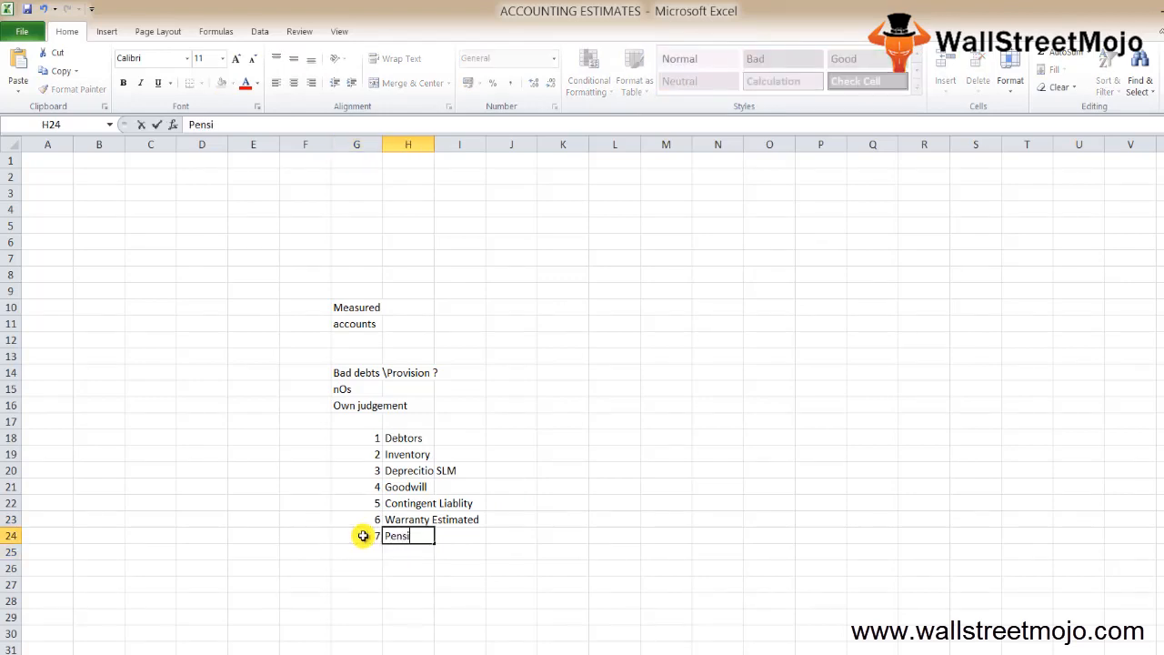
pyautogui.write('on')
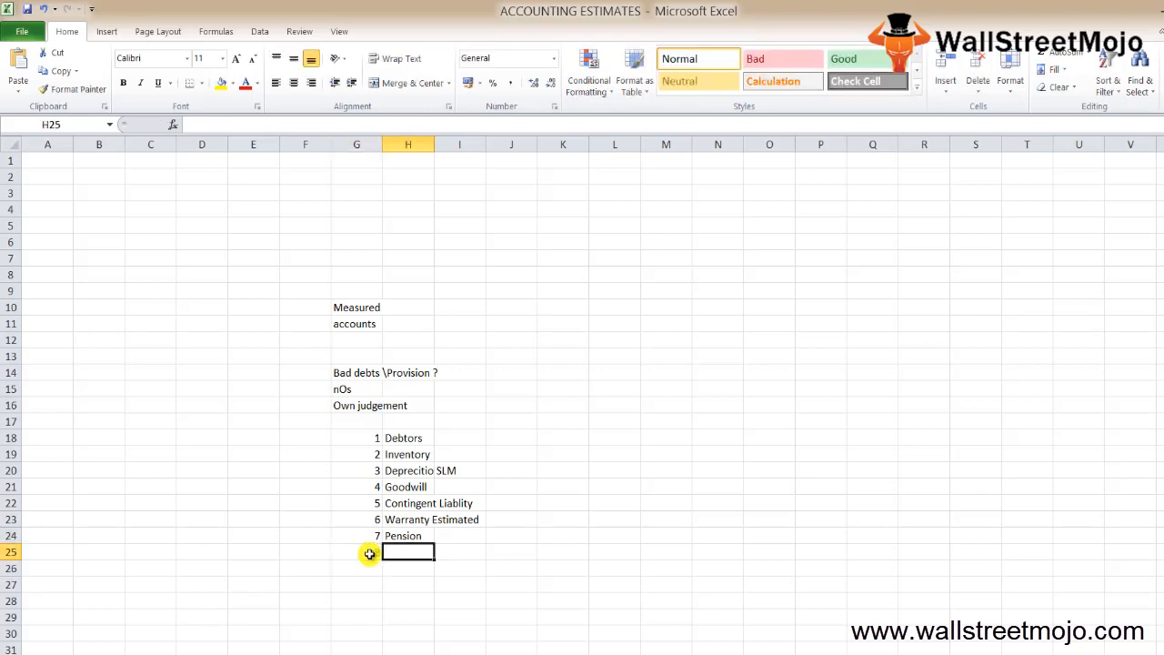
# Enter 'Credit lossed allowances' as item 8 in row 25.
pyautogui.write('Credit lo')
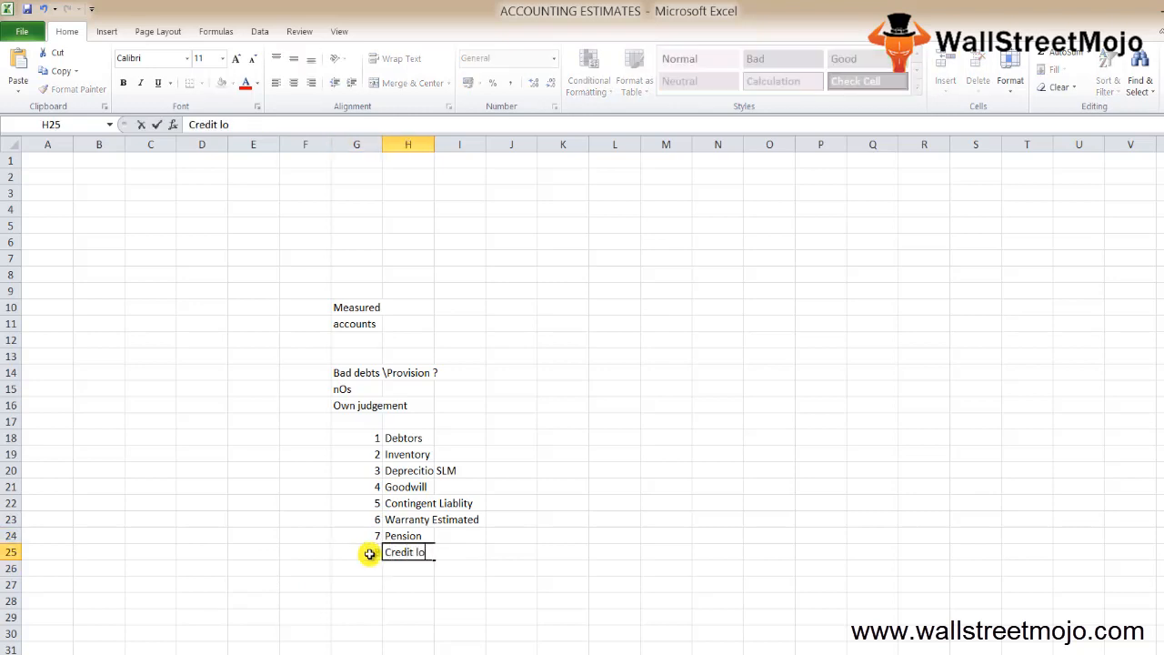
pyautogui.write('a')
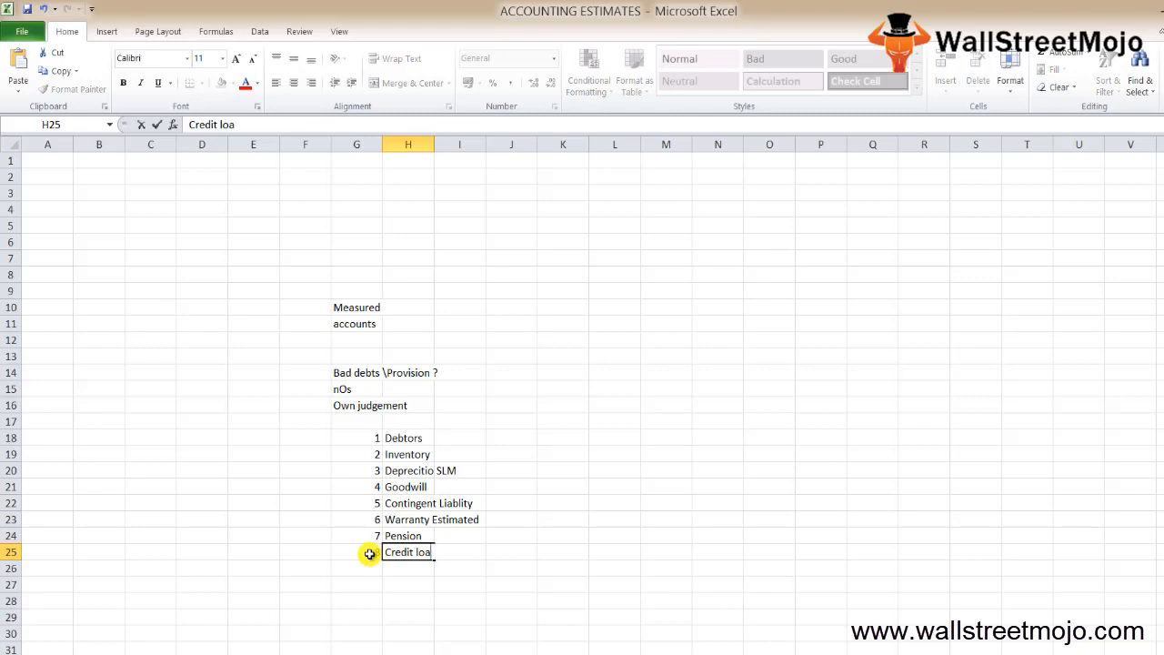
pyautogui.write('ssed allowances')
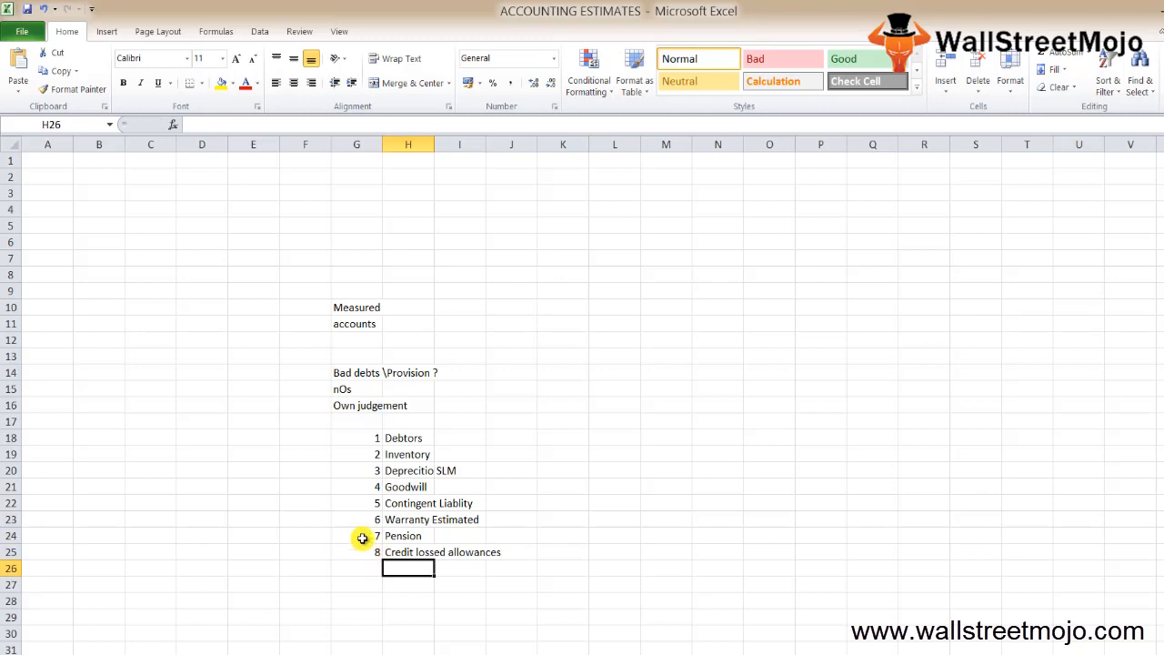
pyautogui.click(407, 551)
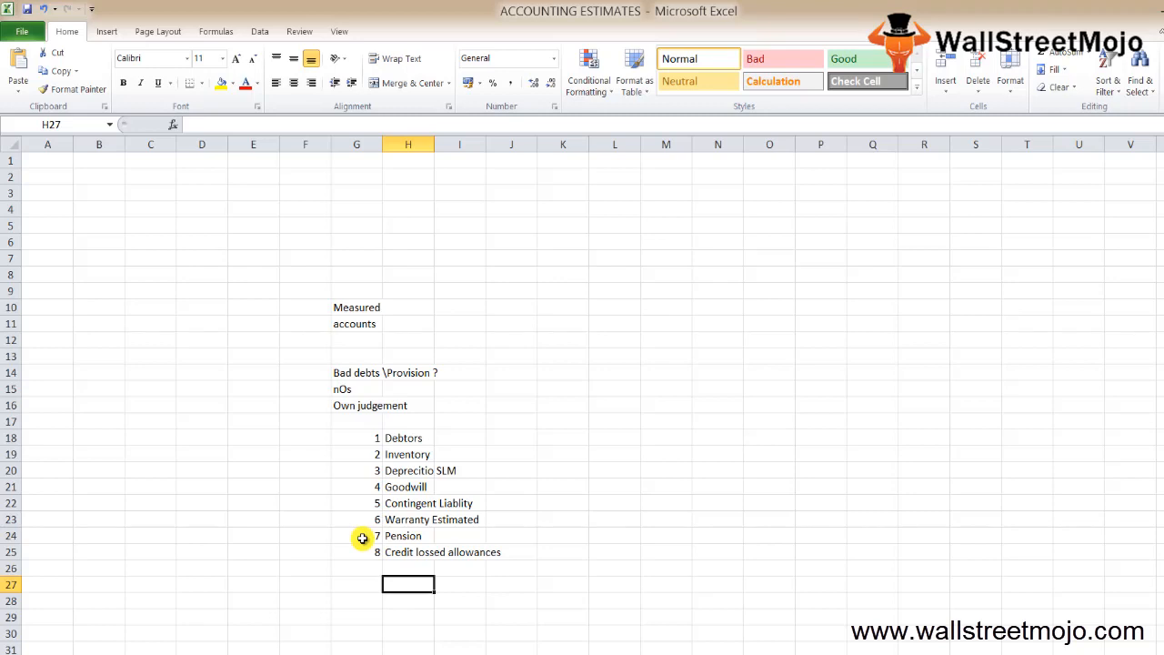
# Enter 'Worth' in H28 below the eight-item list.
pyautogui.write('Worth')
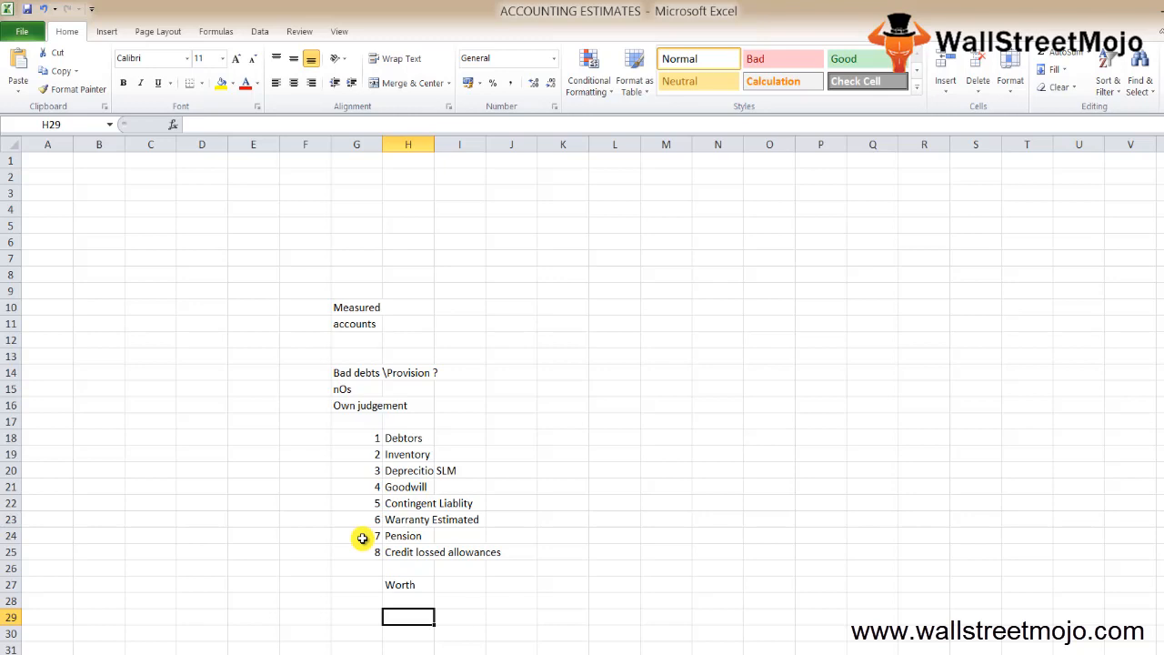
pyautogui.moveTo(628, 355)
pyautogui.write('Purpos')
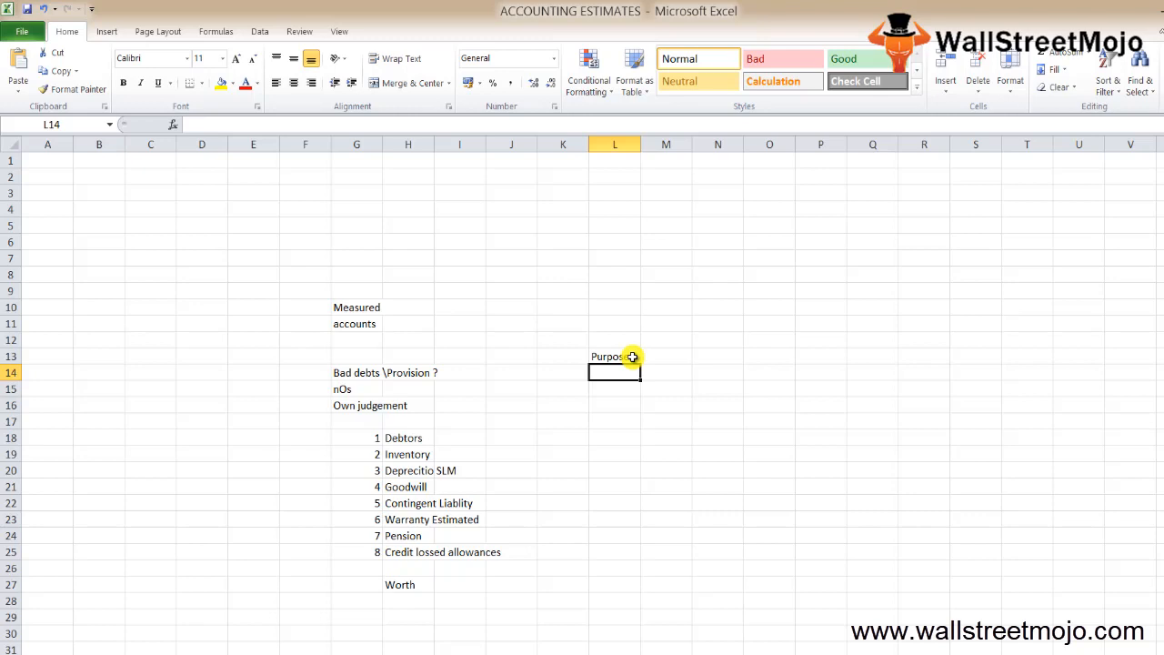
# Enter 'Evidences' in L15 under the Purpose heading.
pyautogui.click(614, 389)
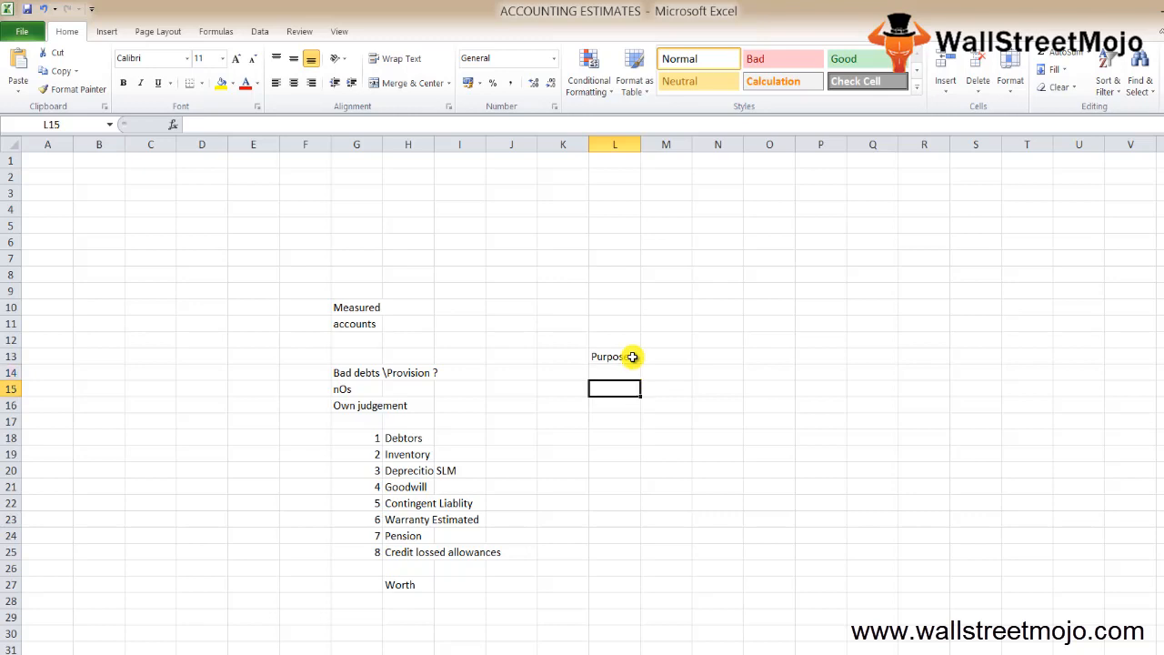
pyautogui.write('Ec')
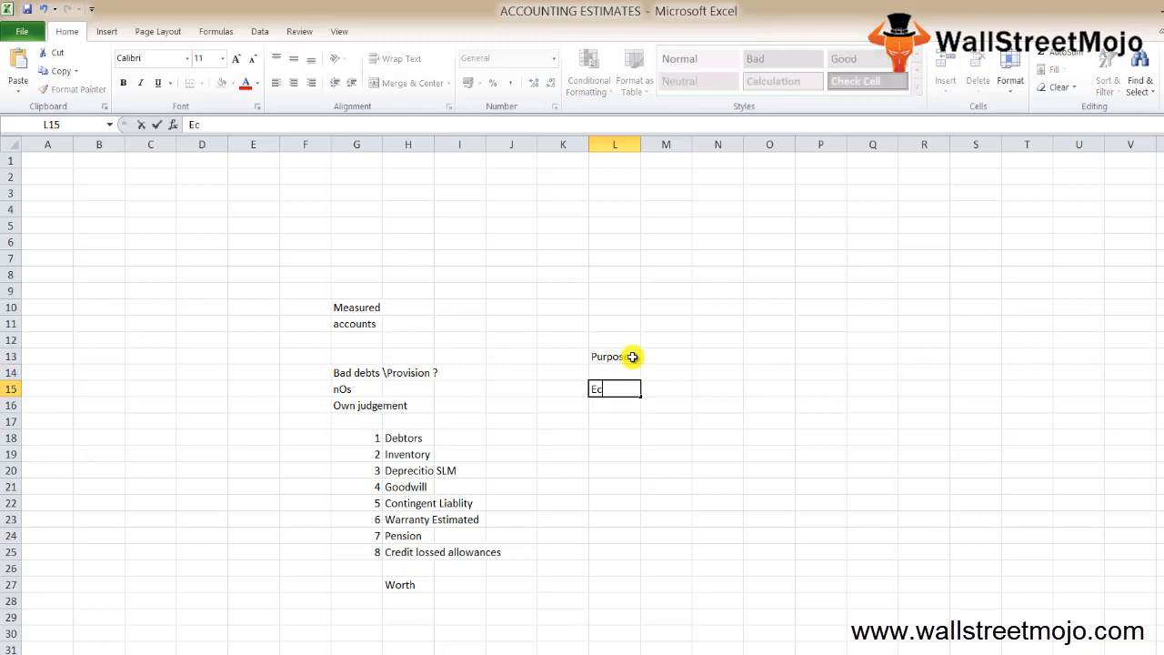
pyautogui.write('v')
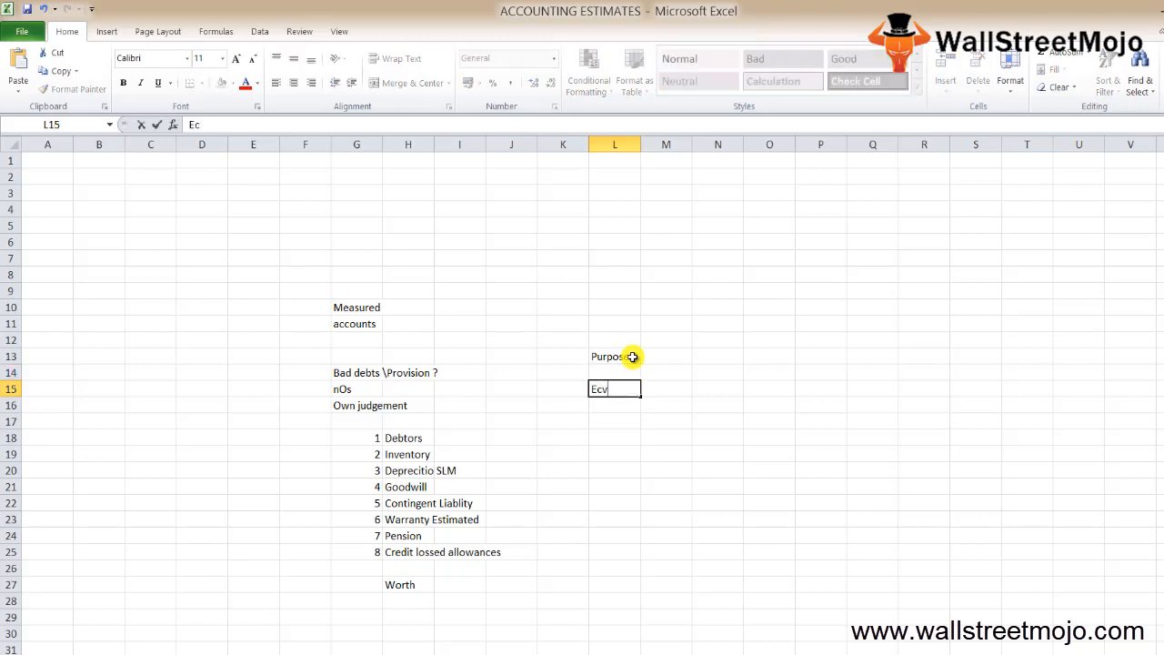
pyautogui.write('Evidences')
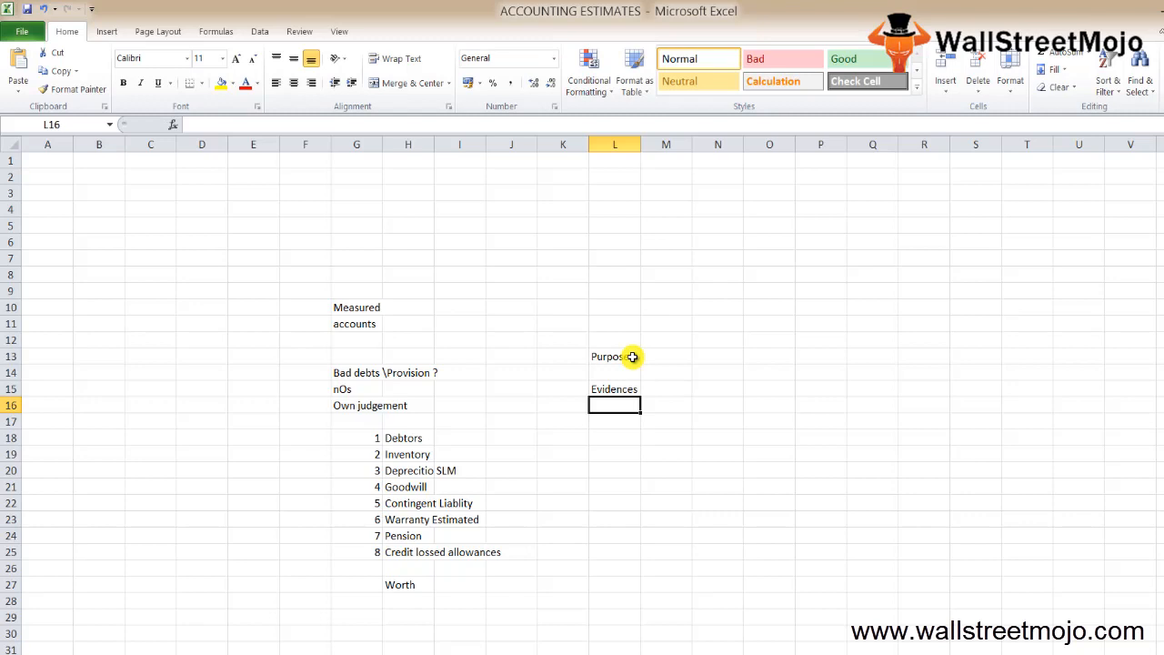
# Add 'errors' and 'careful' in L16:L17 beneath Evidences.
pyautogui.write('er')
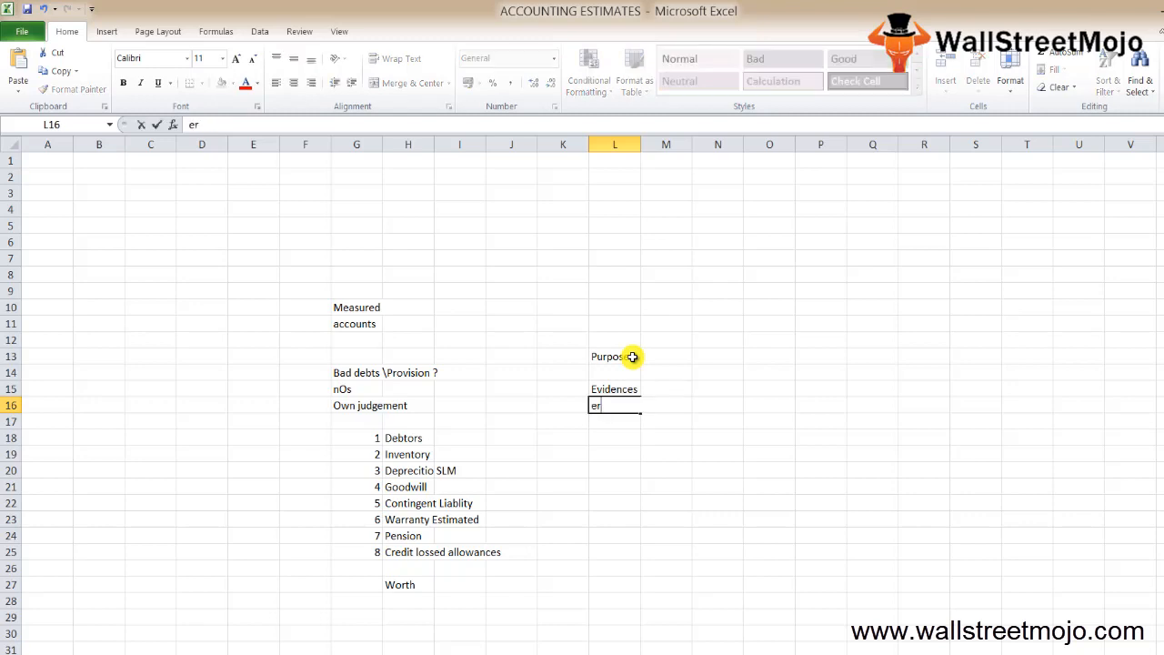
pyautogui.write('rors')
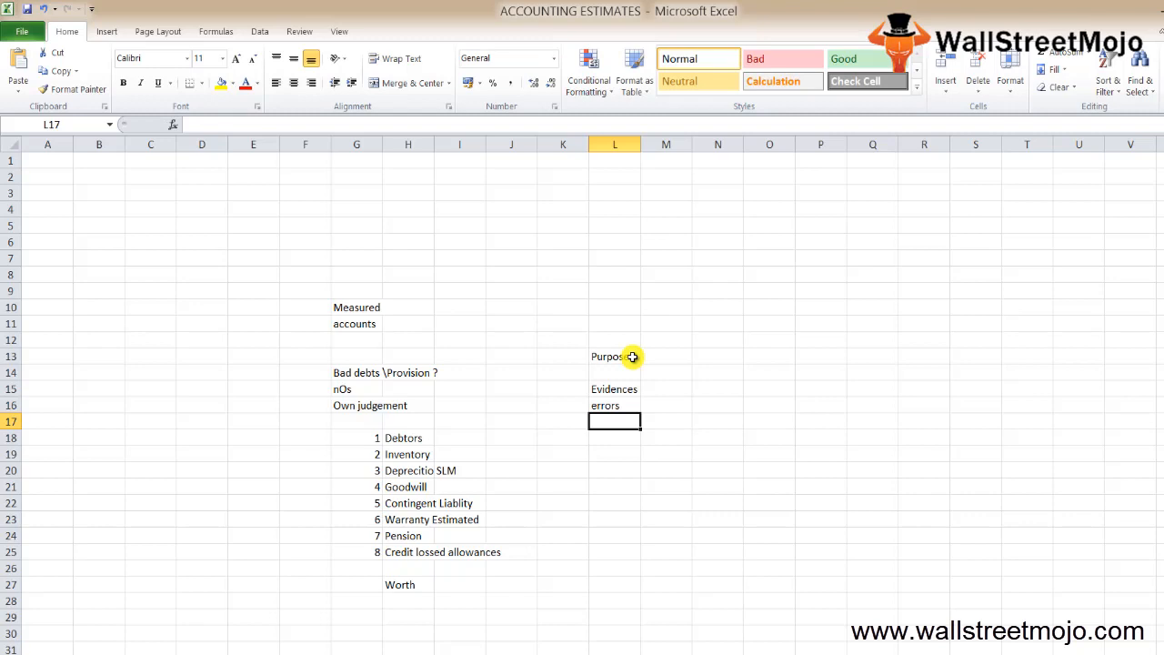
pyautogui.write('careful')
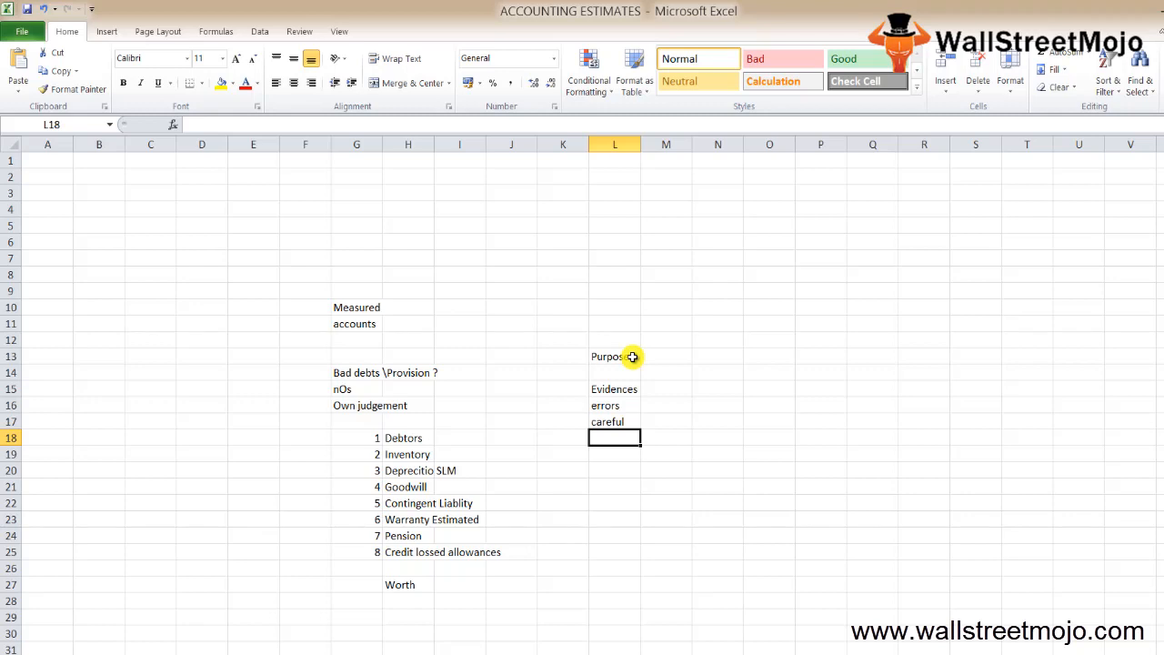
pyautogui.click(615, 355)
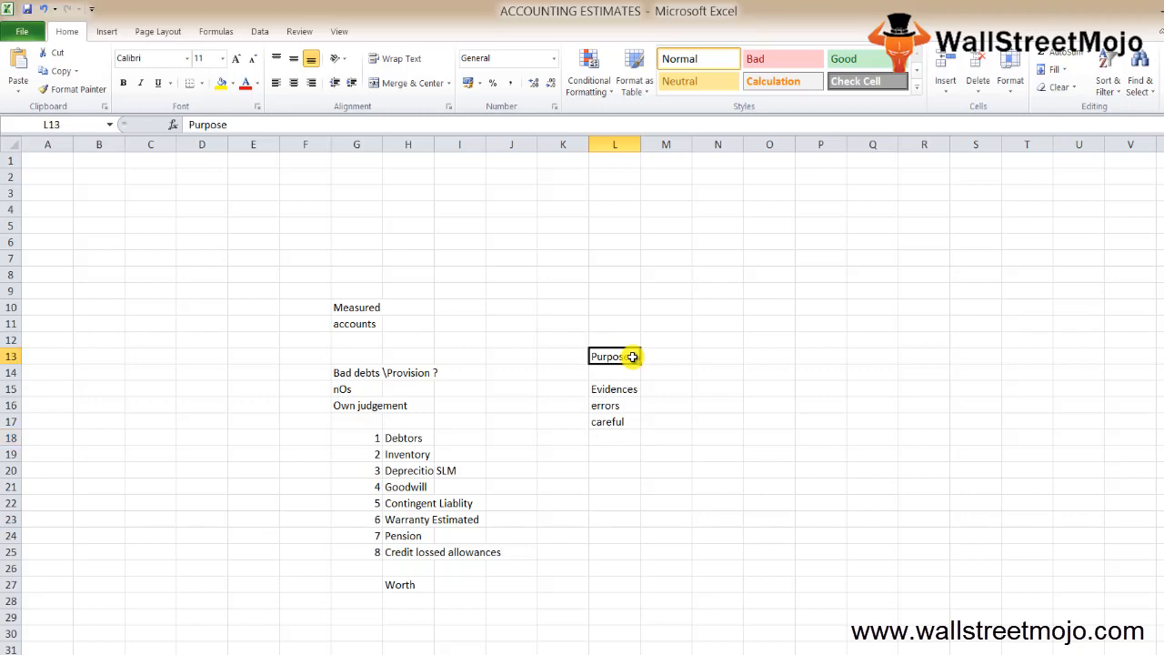
pyautogui.click(615, 436)
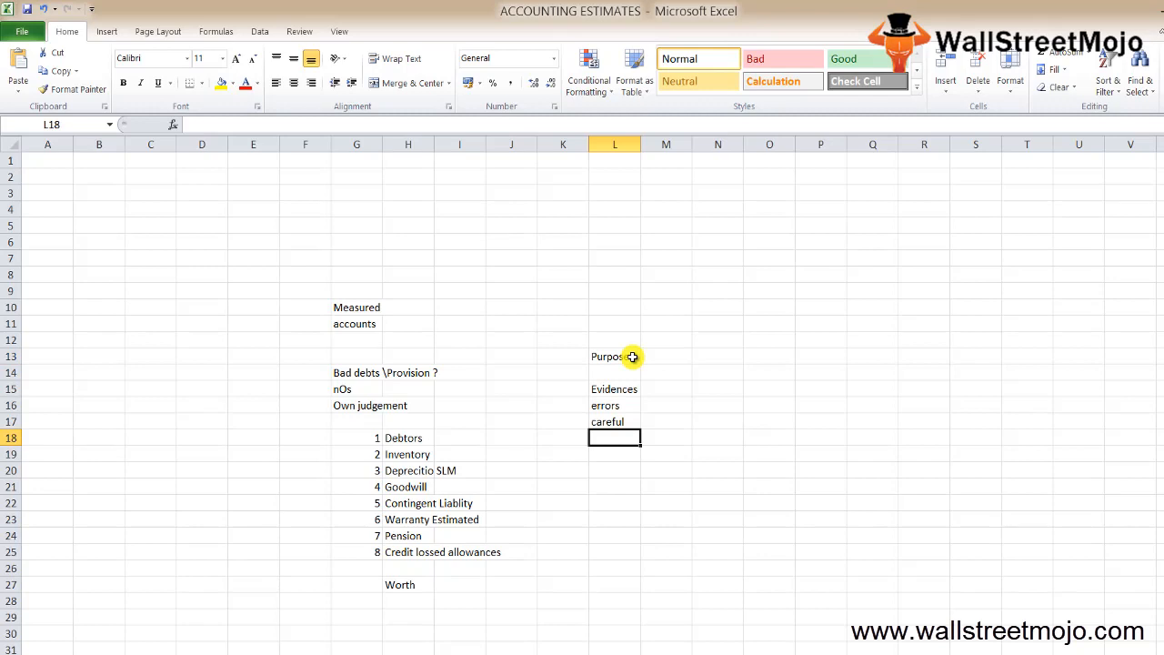